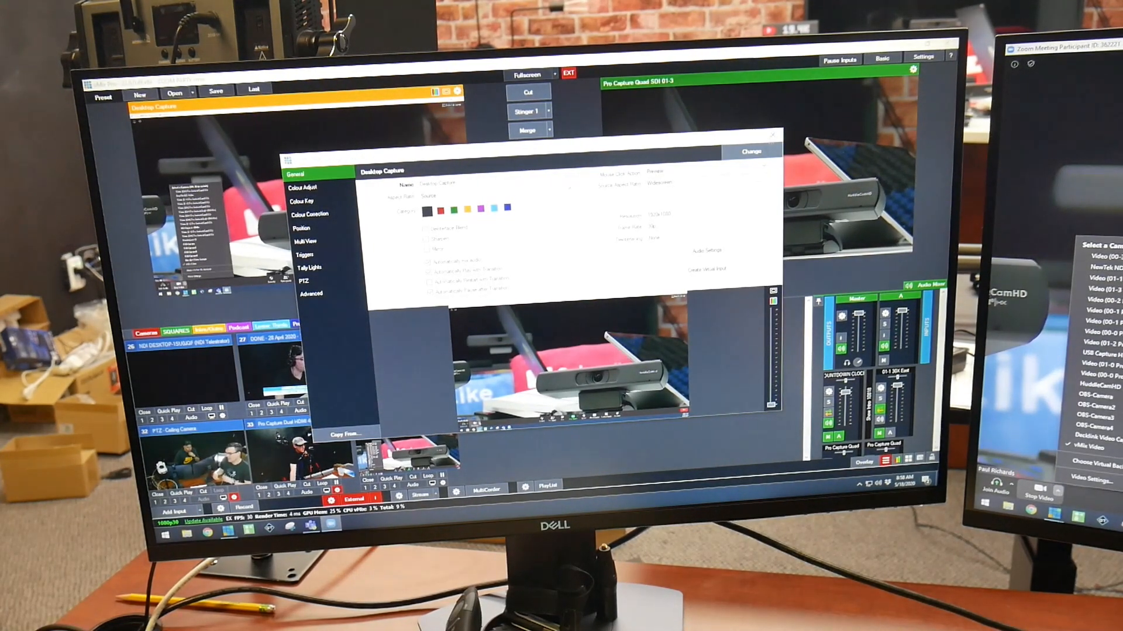
- Start vMix's External output as vMix Video with streaming at 1920x1080
{"action": "left_click", "coordinate": [771, 135]}
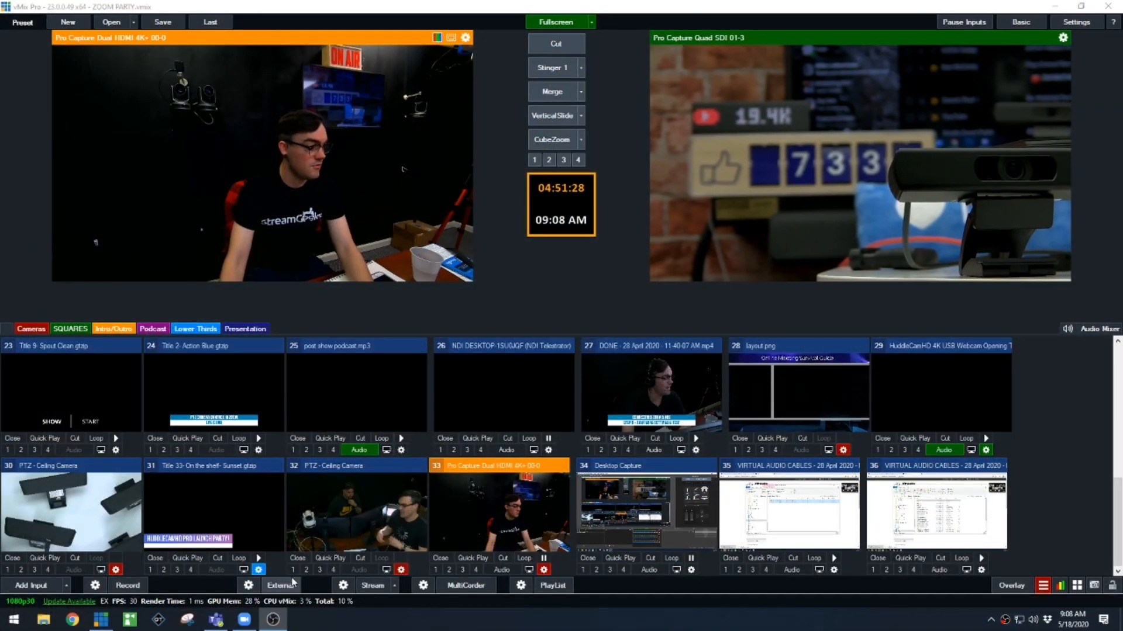
{"action": "left_click", "coordinate": [248, 586]}
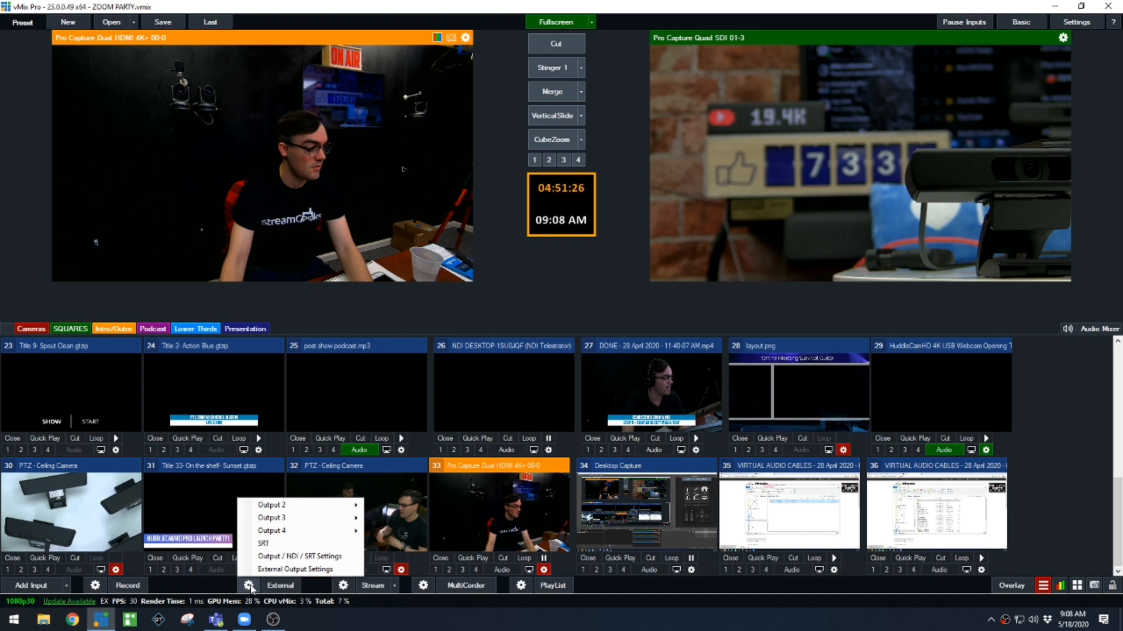
{"action": "mouse_move", "coordinate": [294, 505]}
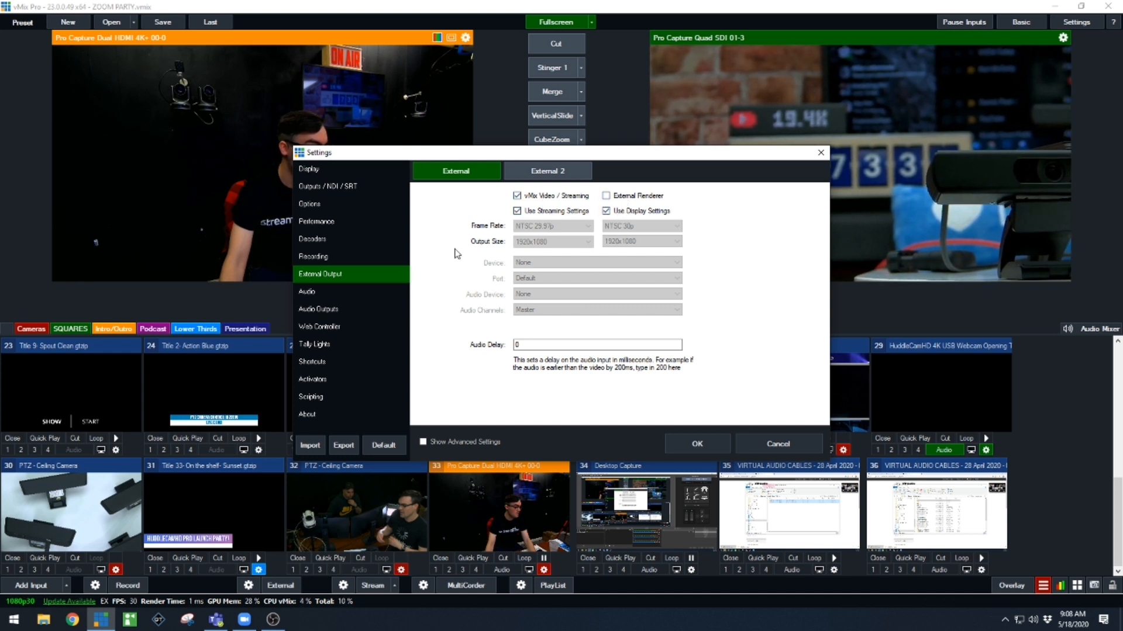
{"action": "mouse_move", "coordinate": [775, 184]}
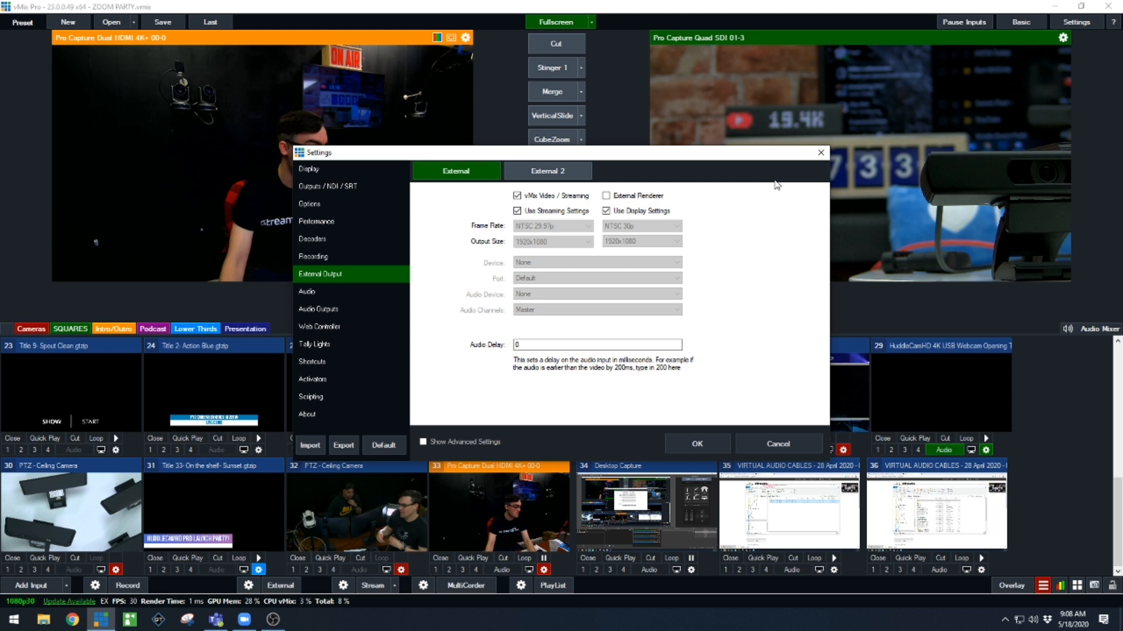
{"action": "left_click", "coordinate": [696, 444]}
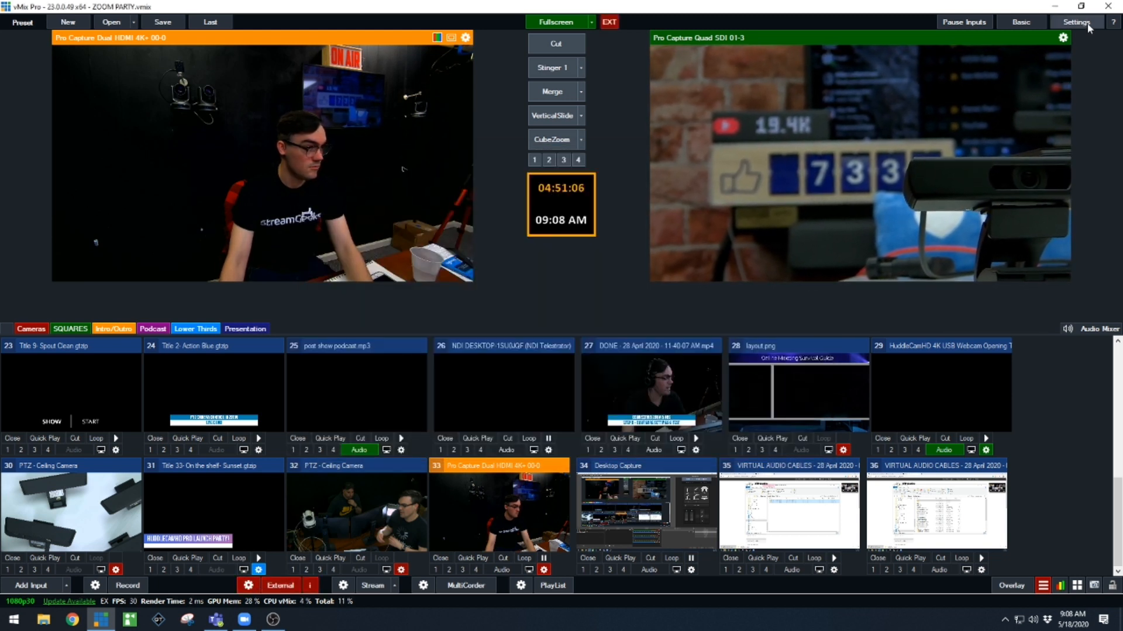
- Assign audio output bus A to CABLE-A Input (VB-Audio Cable A) in Settings
{"action": "left_click", "coordinate": [1075, 21]}
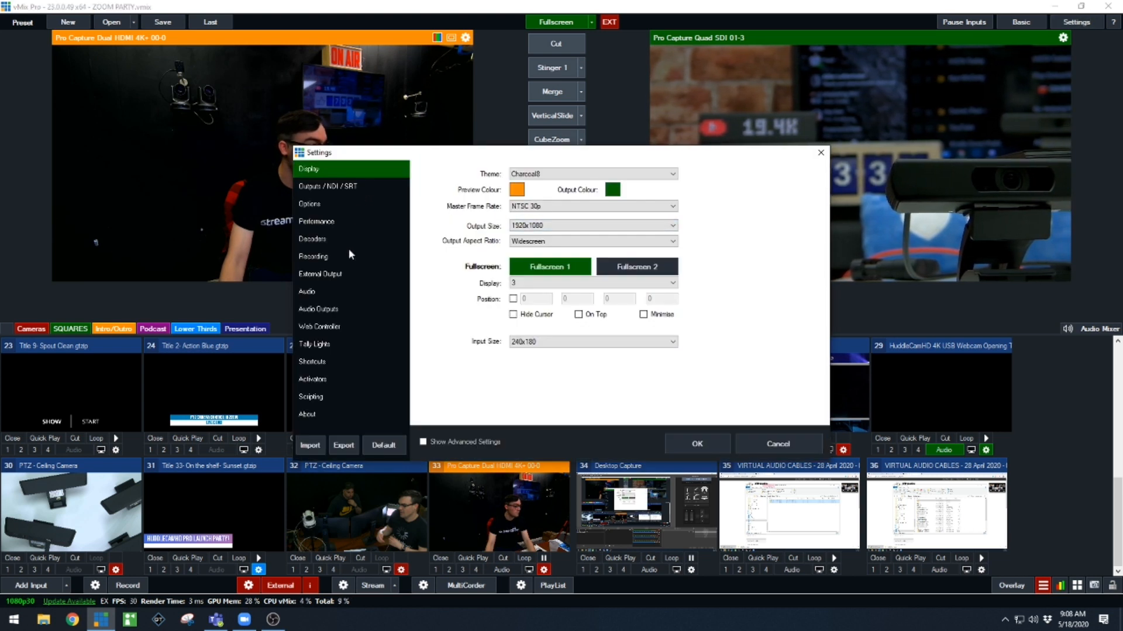
{"action": "left_click", "coordinate": [318, 309]}
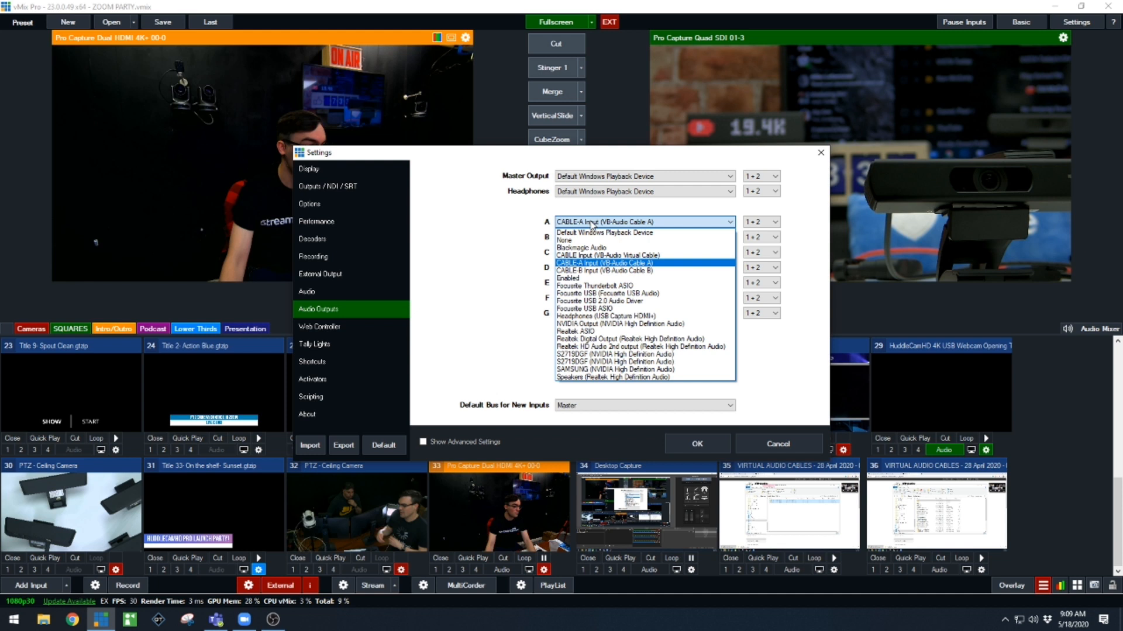
{"action": "left_click", "coordinate": [604, 263]}
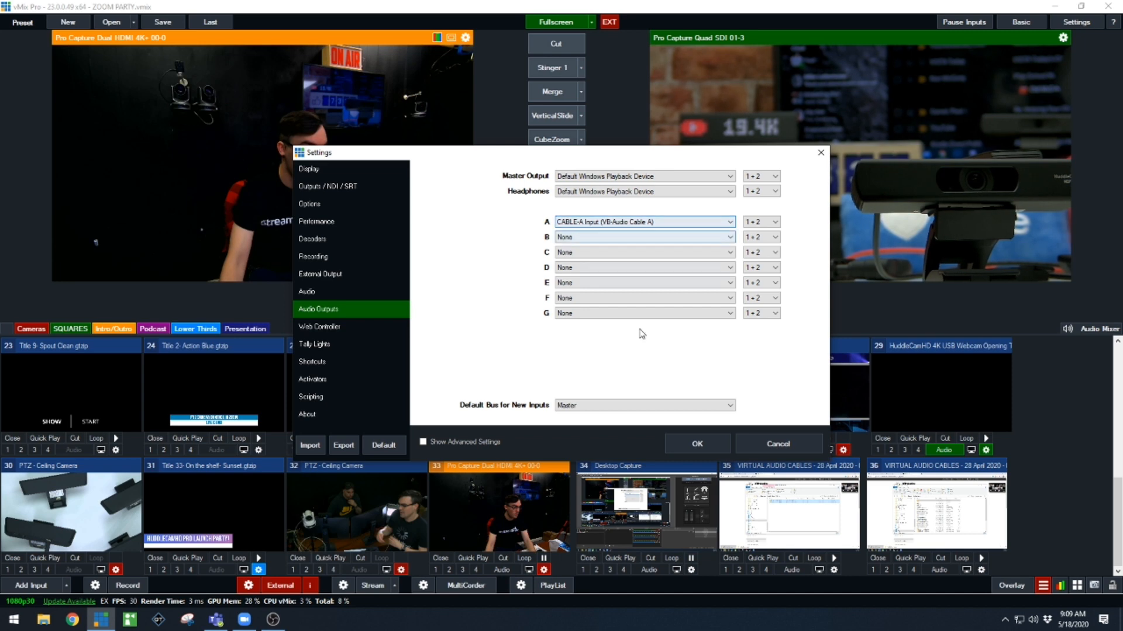
{"action": "left_click", "coordinate": [696, 444]}
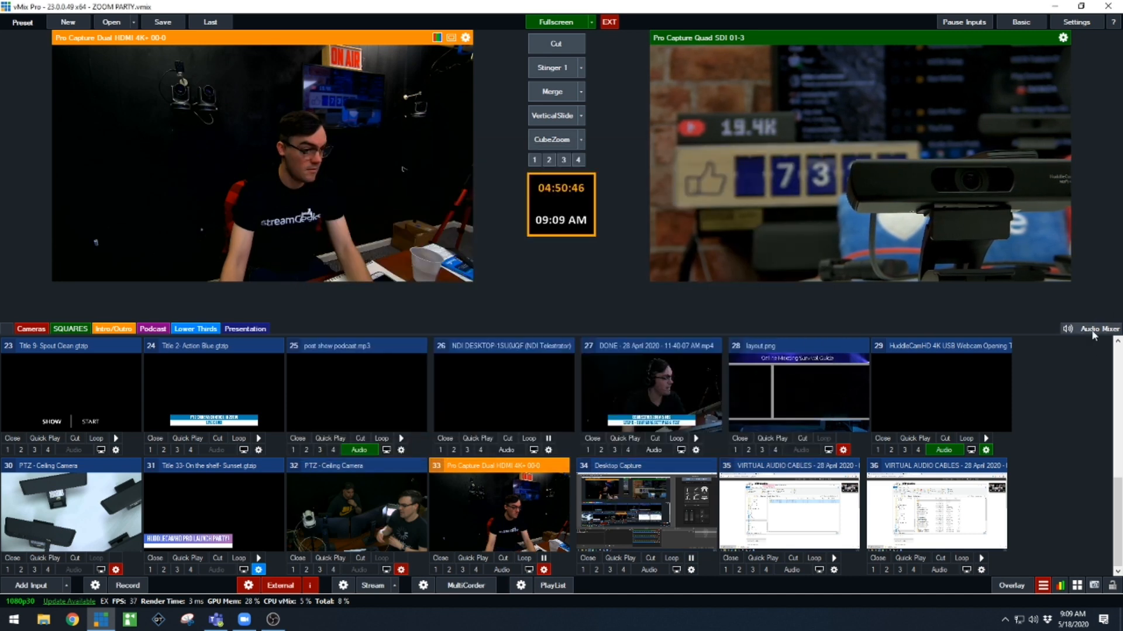
- Open the Audio Mixer and scroll to find PAUL's channel strip
{"action": "left_click", "coordinate": [1098, 329]}
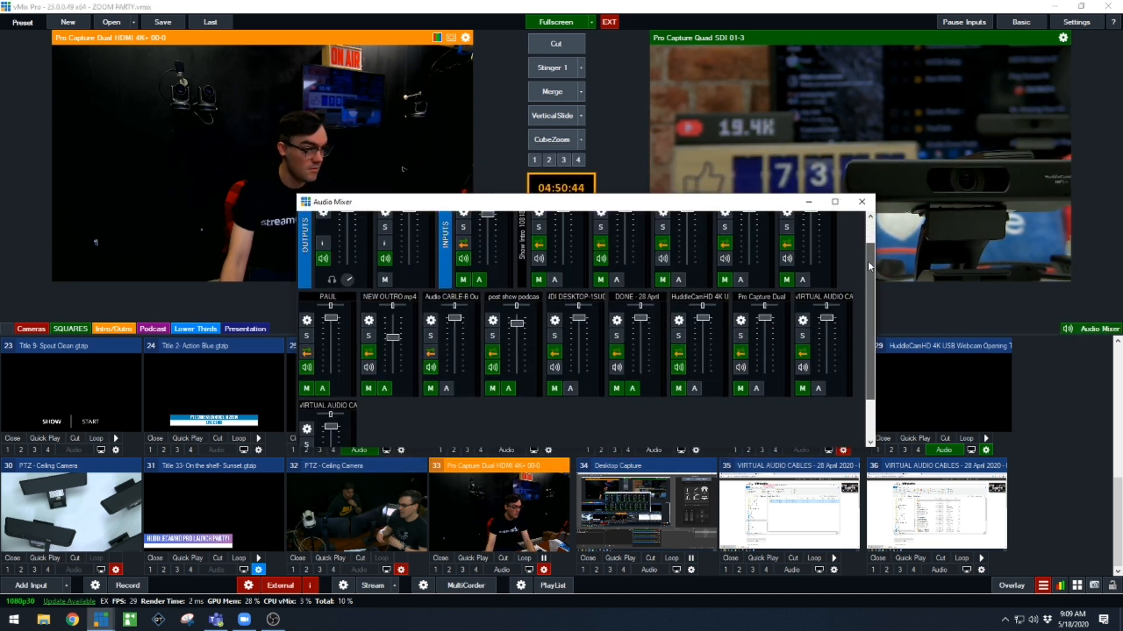
{"action": "scroll", "scroll_direction": "up", "scroll_amount": 3}
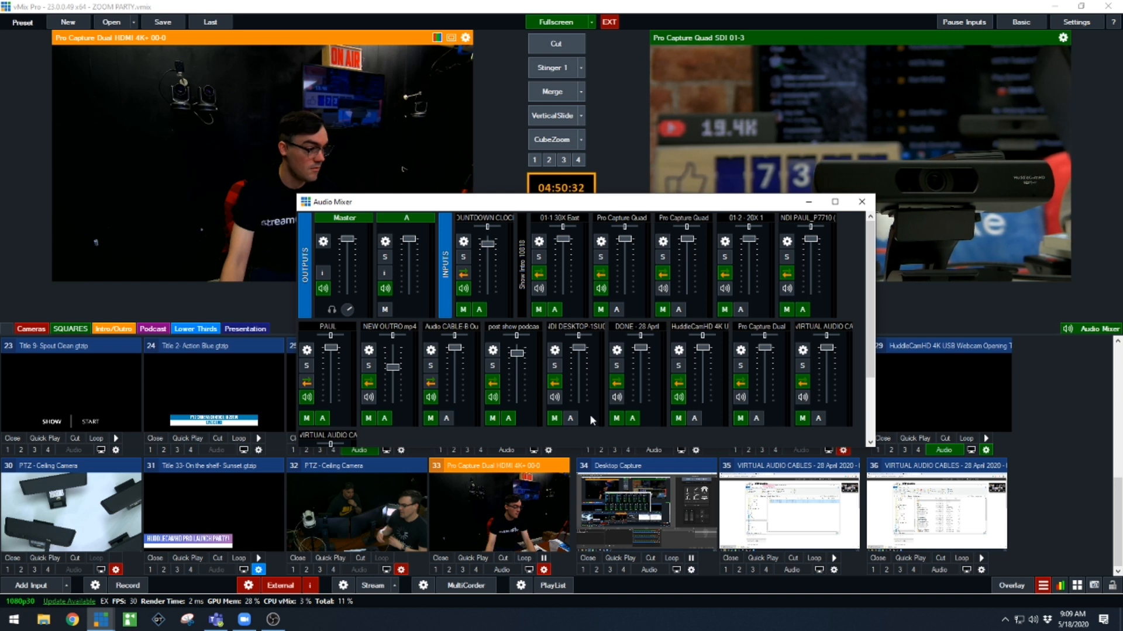
{"action": "mouse_move", "coordinate": [651, 422]}
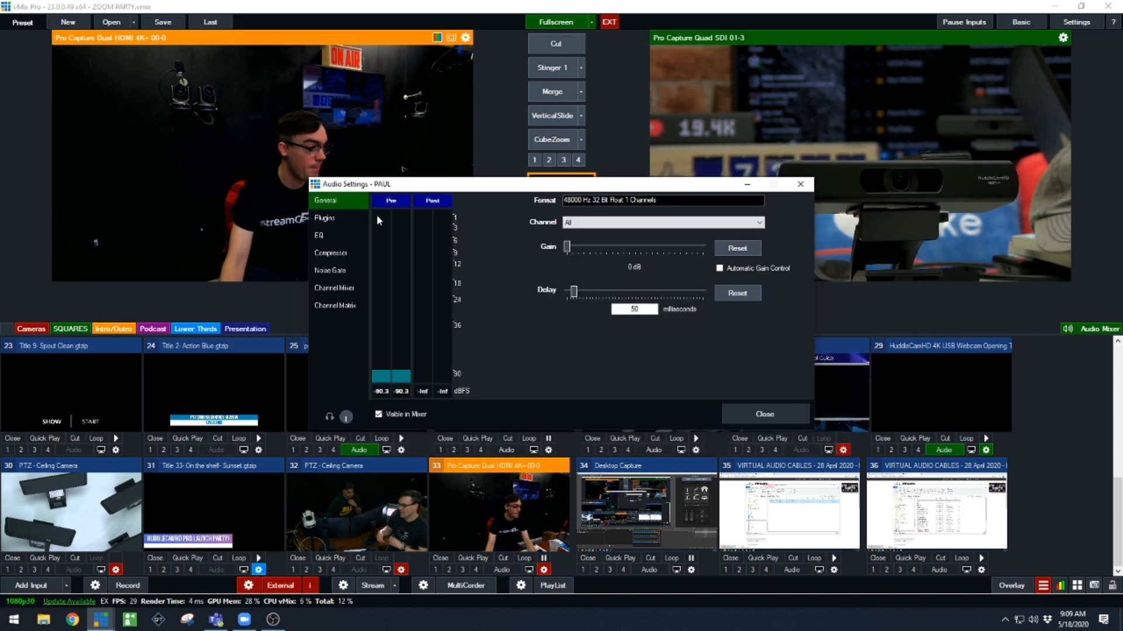
- Review PAUL's Renaissance Axx Stereo plugin, EQ, compressor, noise gate and channel matrix, then close
{"action": "left_click", "coordinate": [324, 217]}
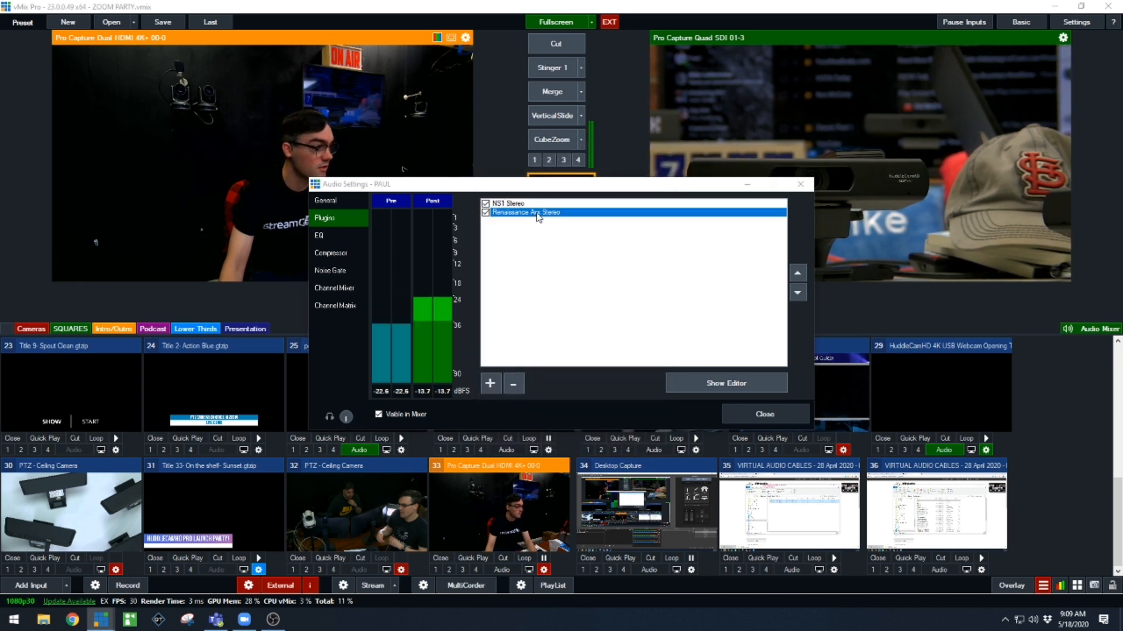
{"action": "left_click", "coordinate": [725, 383]}
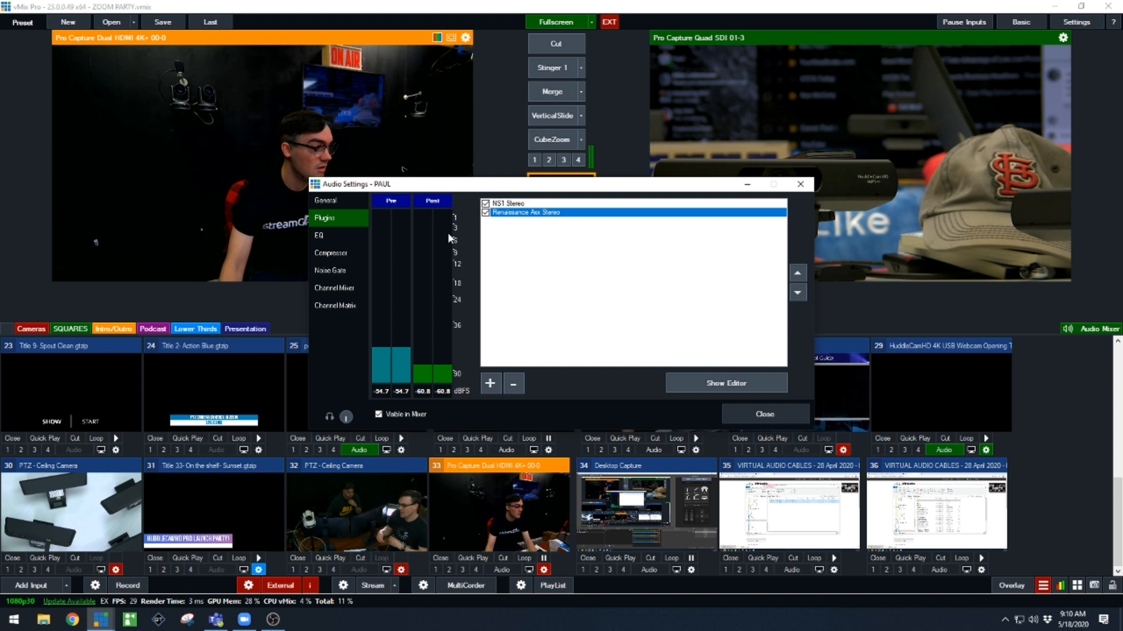
{"action": "left_click", "coordinate": [319, 235]}
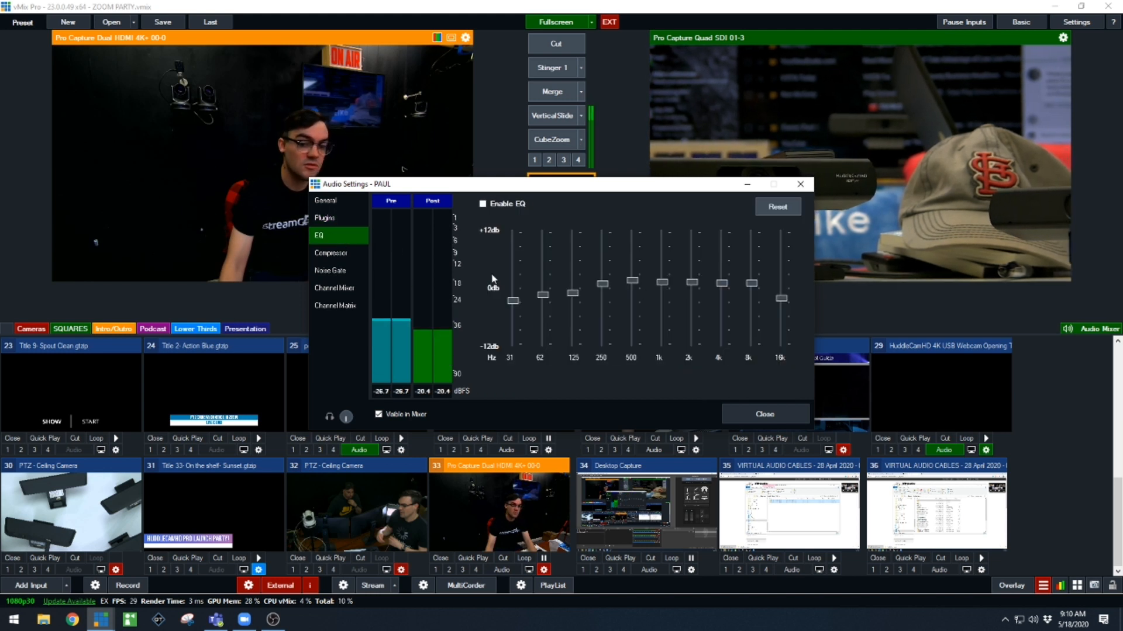
{"action": "left_click", "coordinate": [330, 252]}
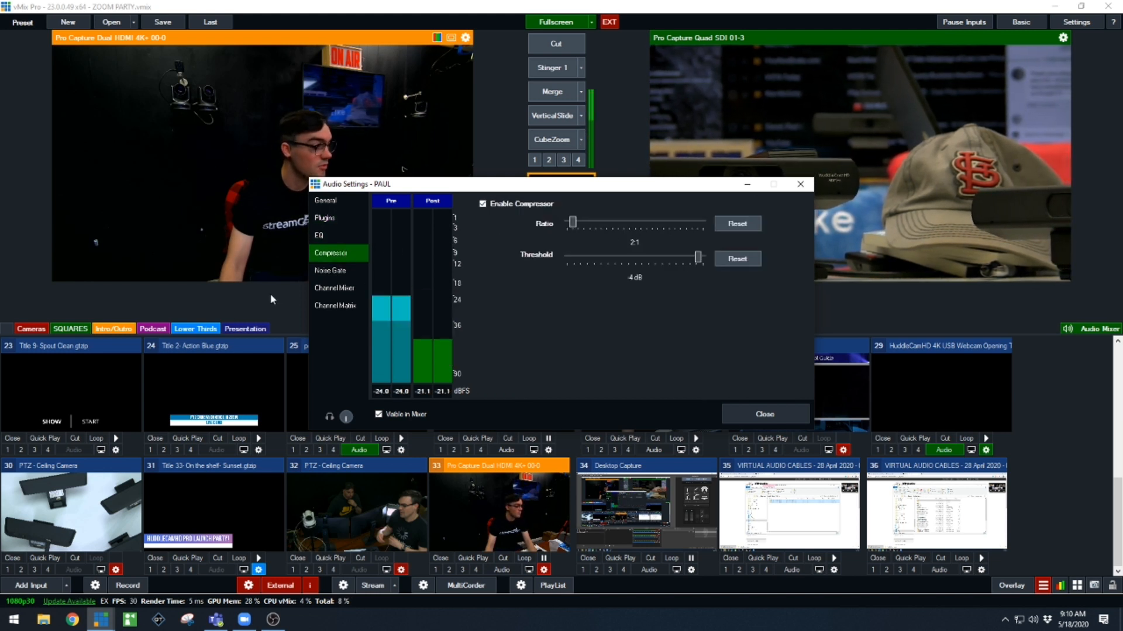
{"action": "left_click", "coordinate": [330, 271]}
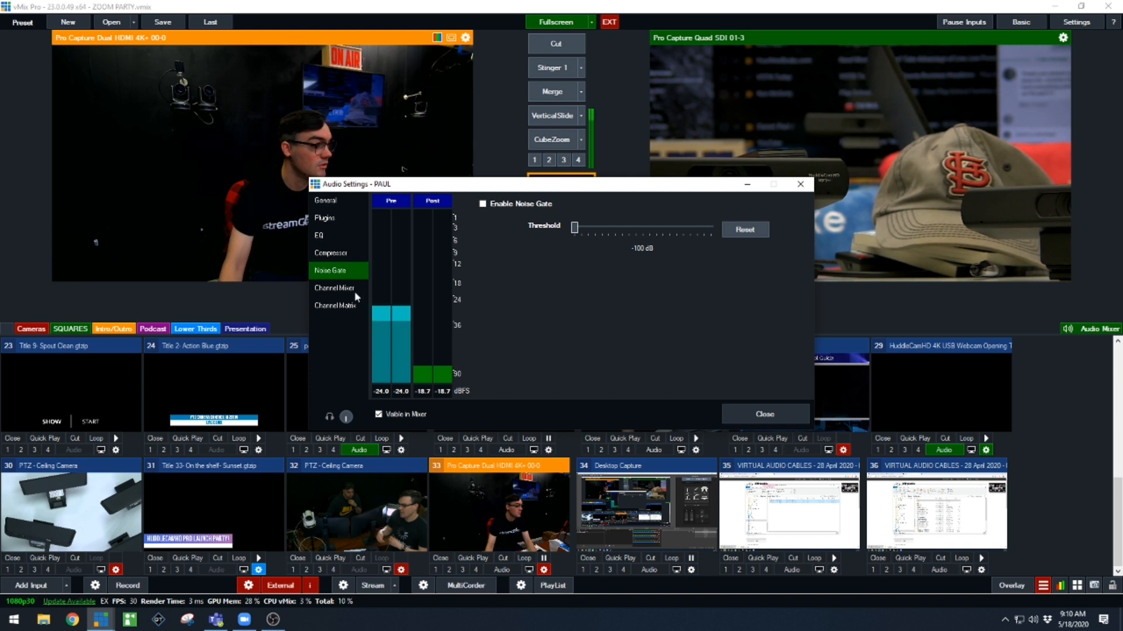
{"action": "left_click", "coordinate": [335, 306]}
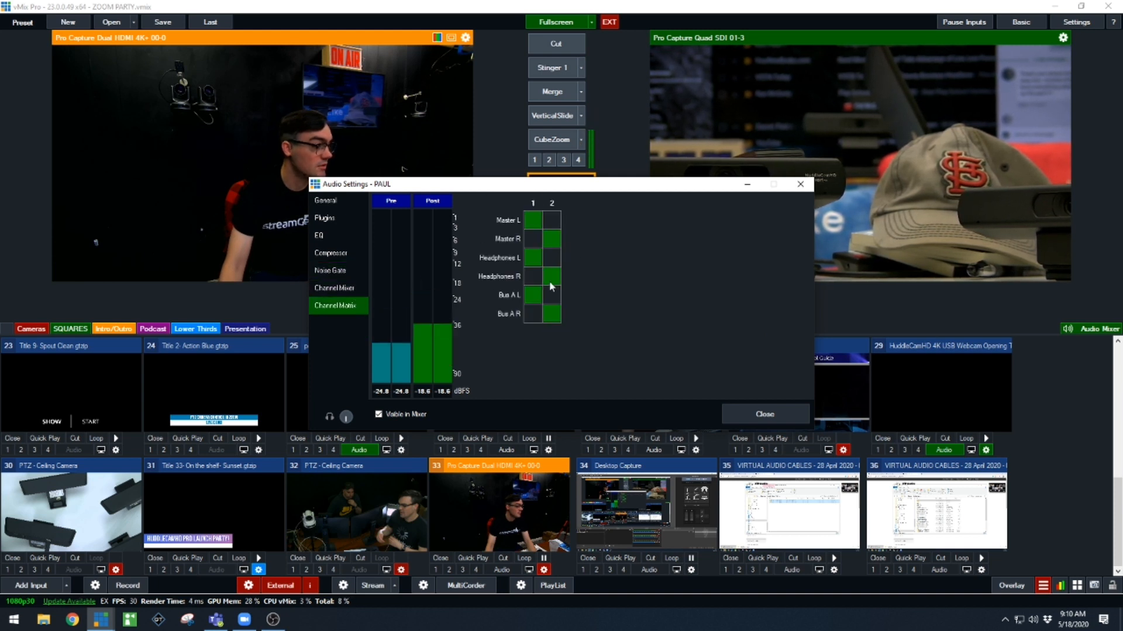
{"action": "left_click", "coordinate": [333, 201]}
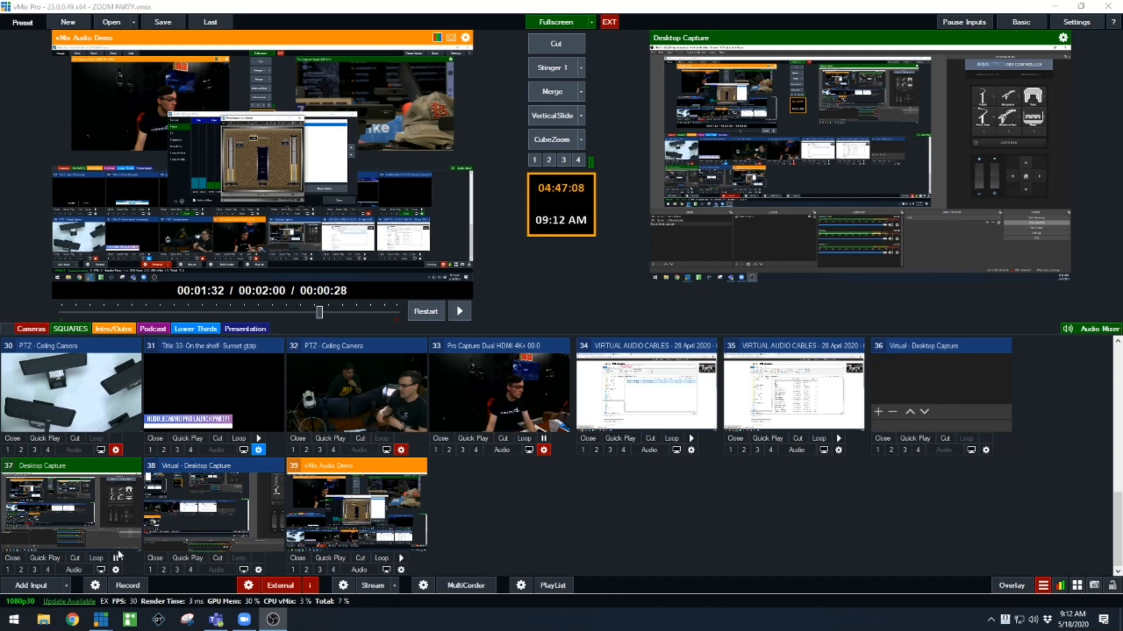
- Add an Audio Input using CABLE-B Output (VB-Audio Cable B) as the device
{"action": "left_click", "coordinate": [31, 584]}
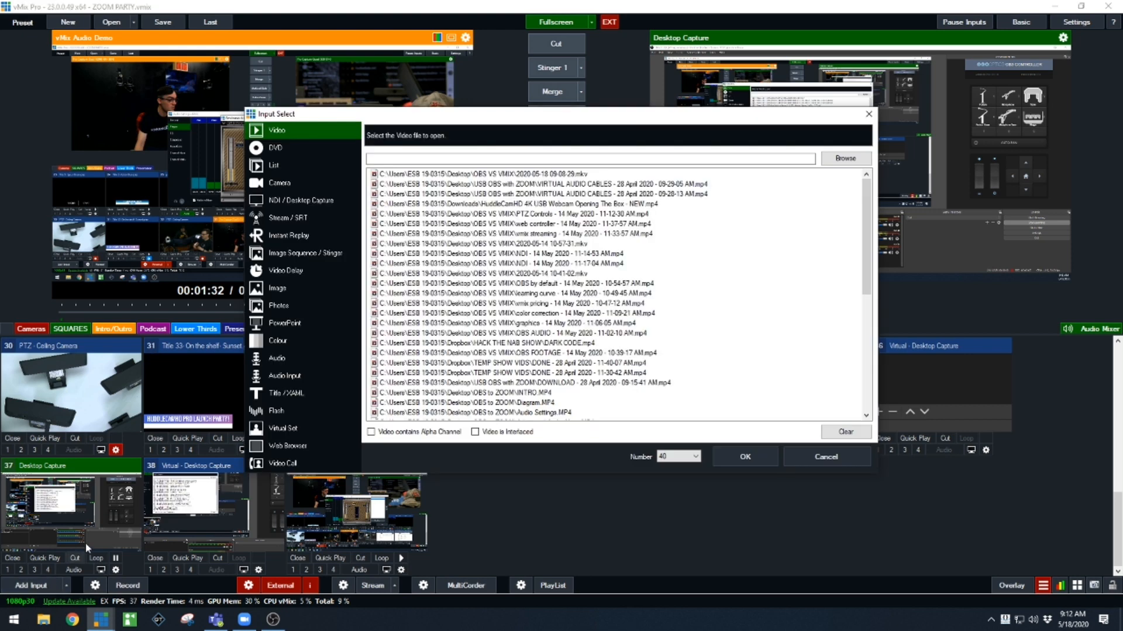
{"action": "mouse_move", "coordinate": [296, 373]}
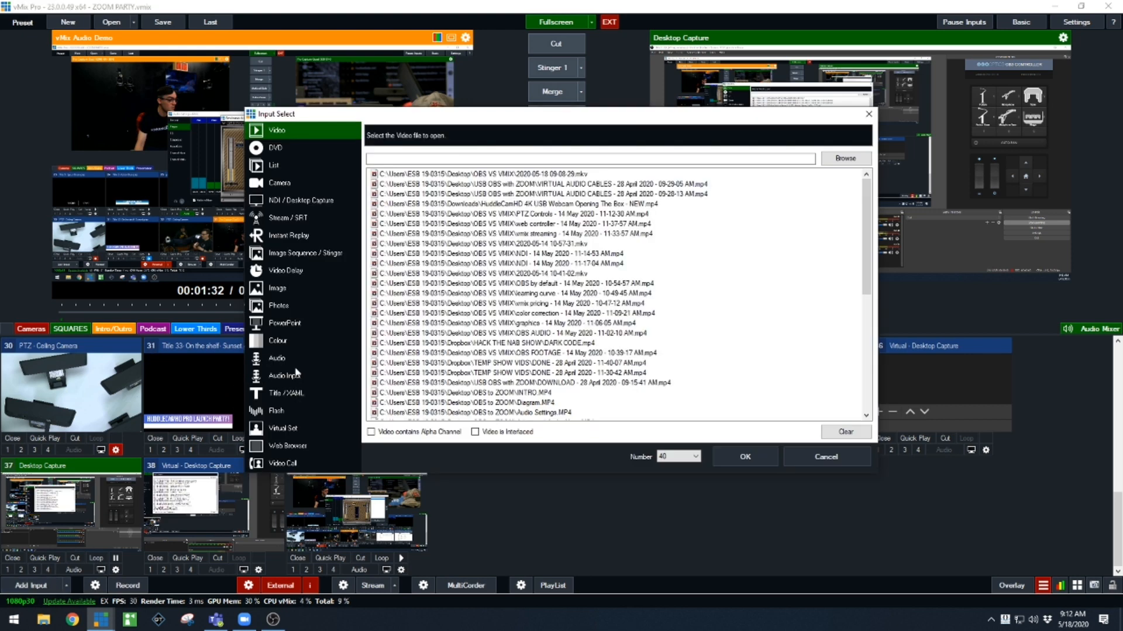
{"action": "left_click", "coordinate": [284, 376]}
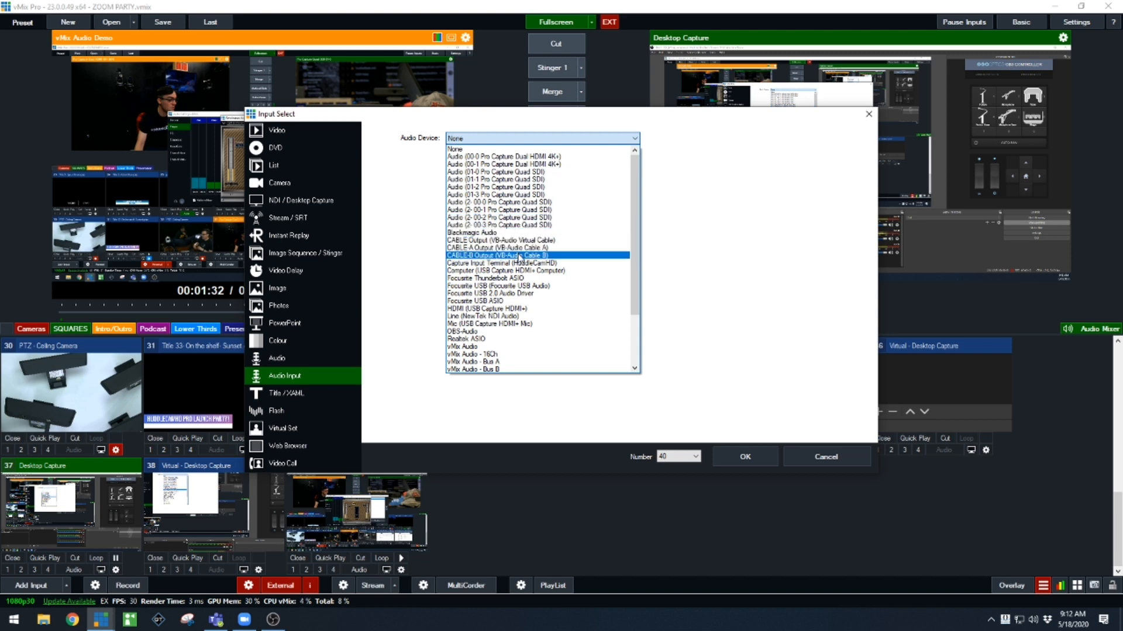
{"action": "left_click", "coordinate": [510, 255]}
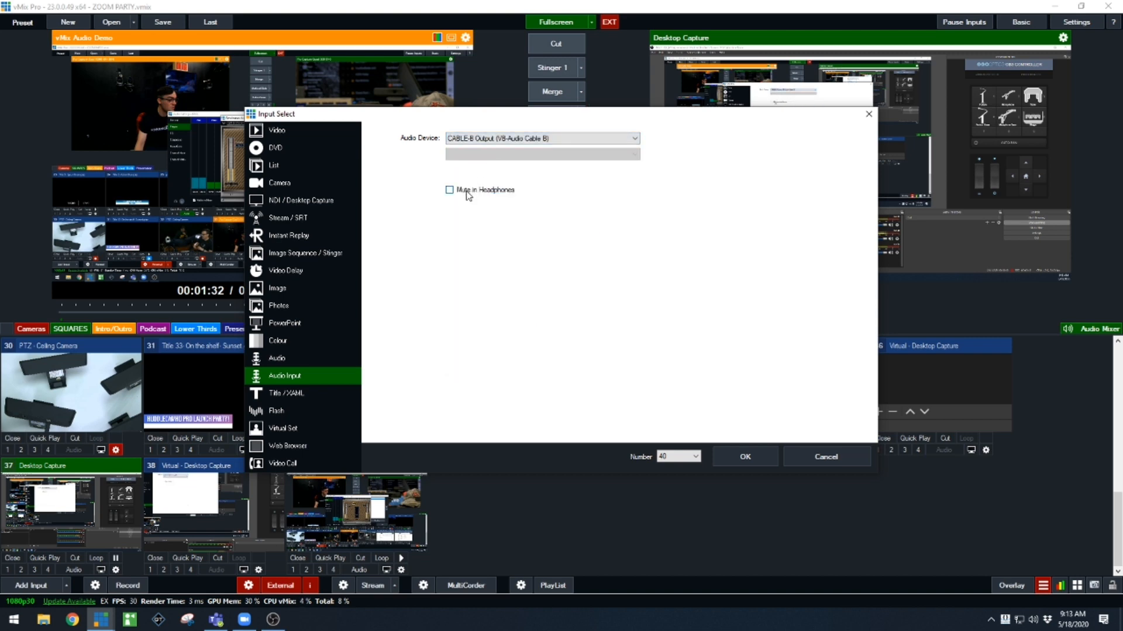
{"action": "left_click", "coordinate": [743, 456]}
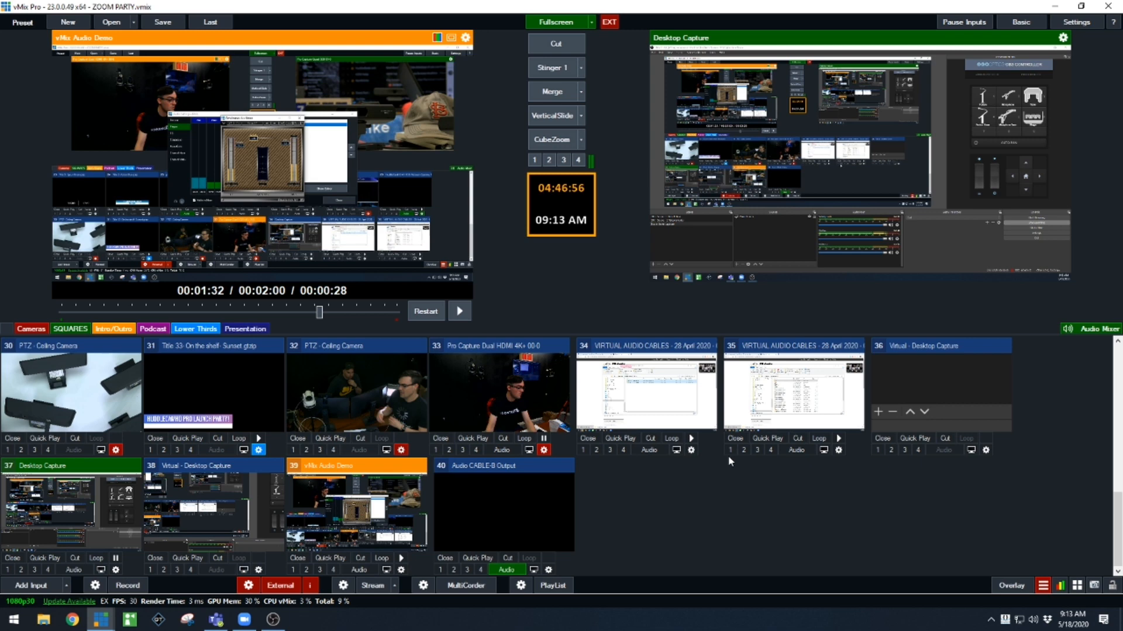
{"action": "left_click", "coordinate": [501, 465]}
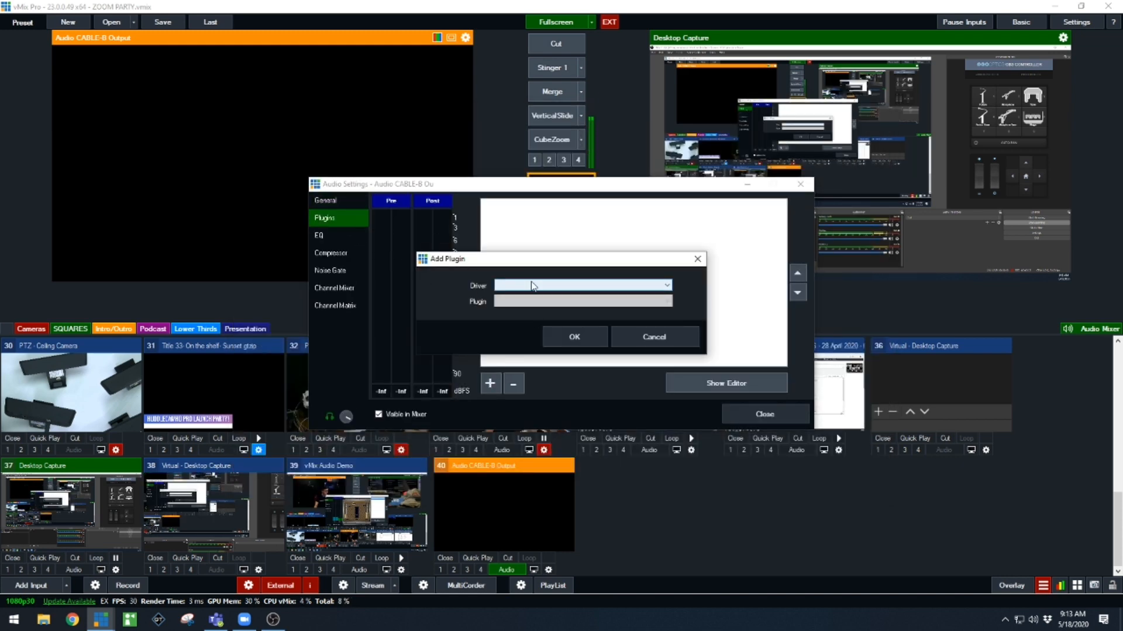
- Load NS1 Stereo and Renaissance Axx Stereo onto the CABLE-B input, then close its settings
{"action": "left_click", "coordinate": [573, 336]}
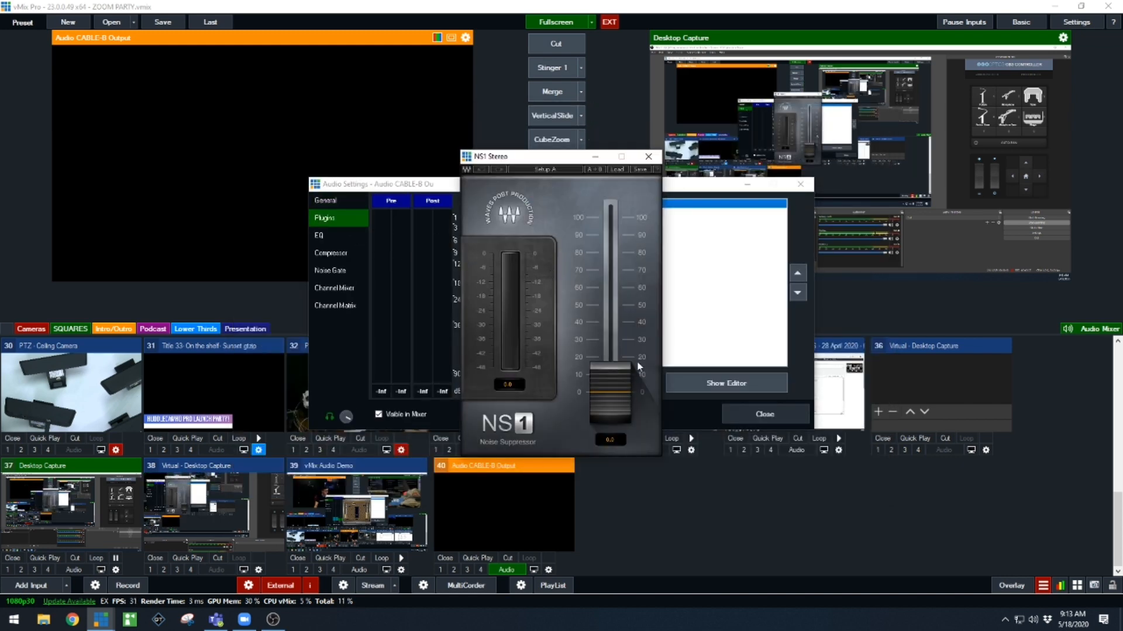
{"action": "left_click", "coordinate": [647, 156]}
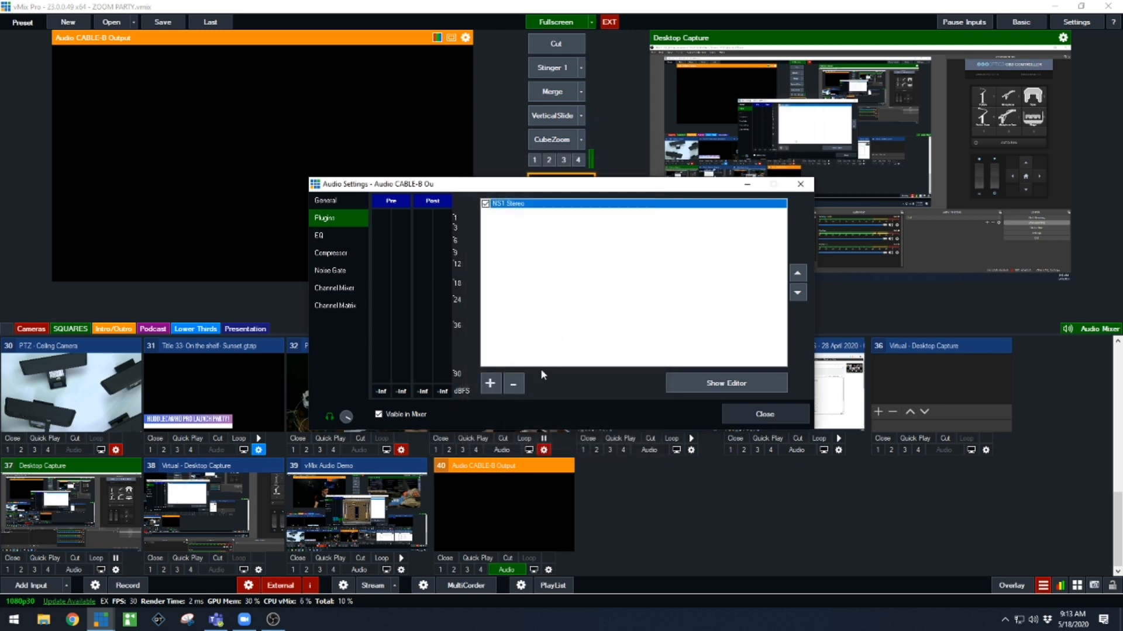
{"action": "left_click", "coordinate": [491, 383]}
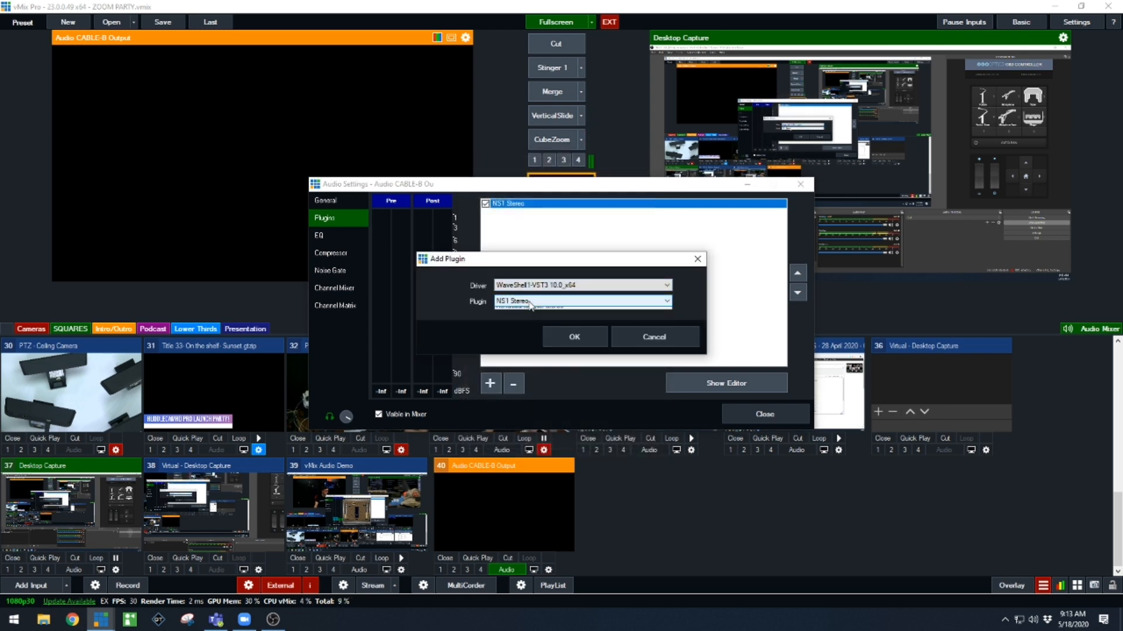
{"action": "left_click", "coordinate": [574, 337]}
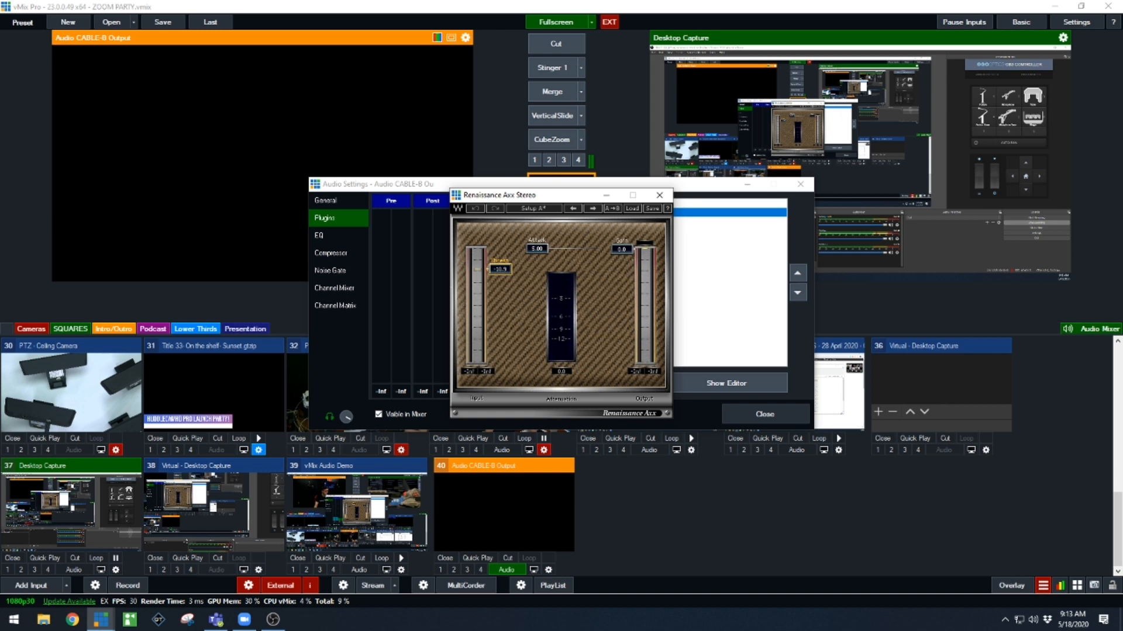
{"action": "left_click", "coordinate": [763, 414]}
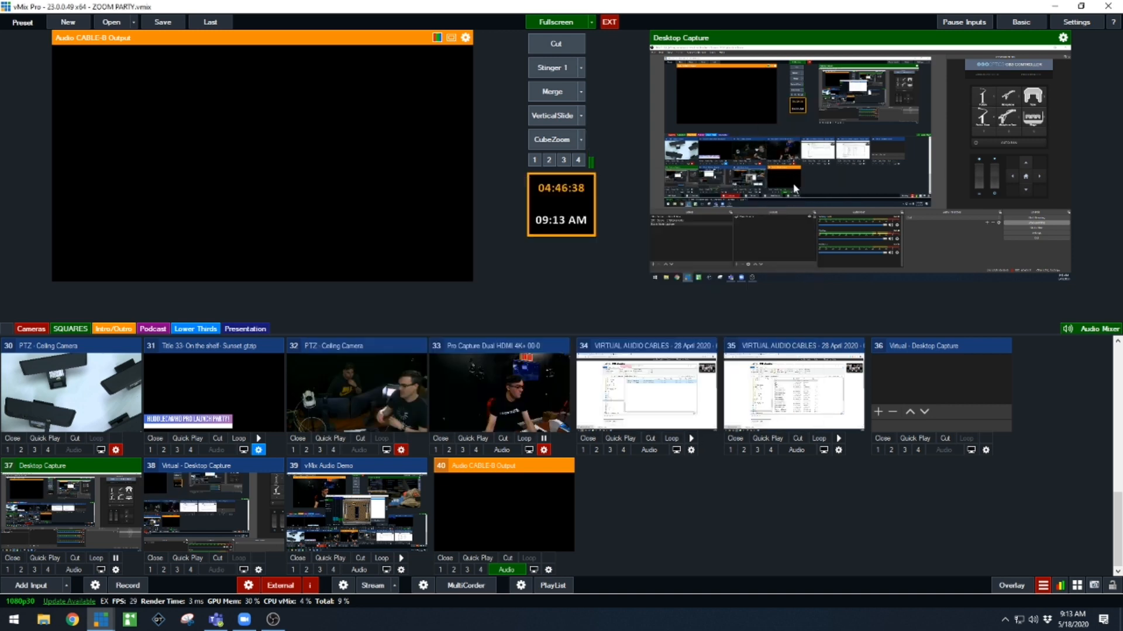
{"action": "scroll", "scroll_direction": "up", "scroll_amount": 3}
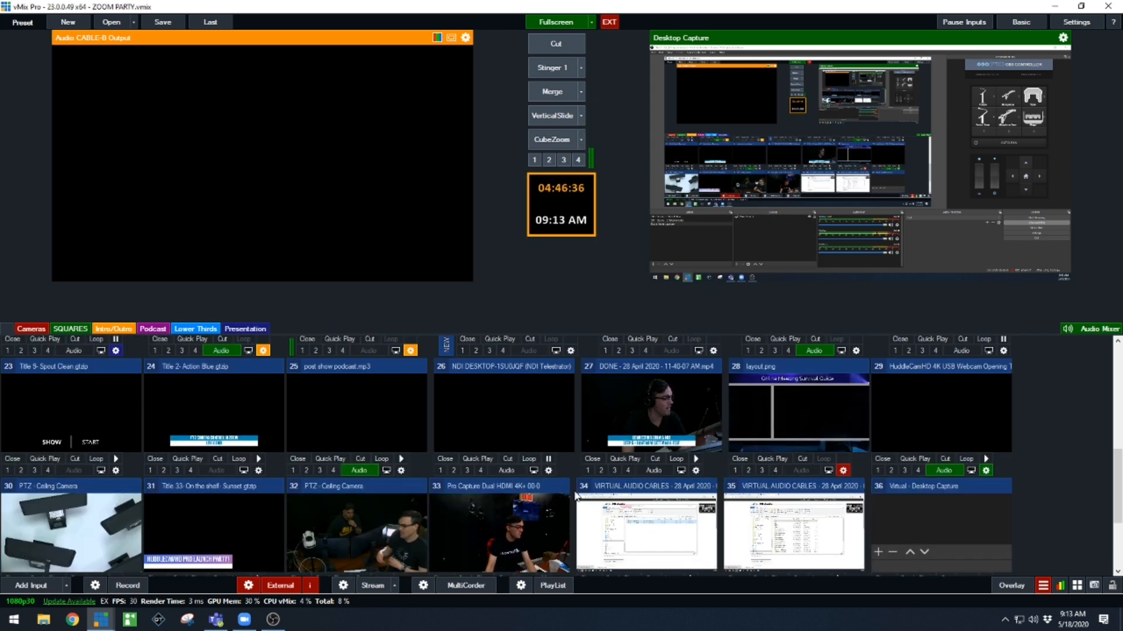
{"action": "scroll", "scroll_direction": "up", "scroll_amount": 3}
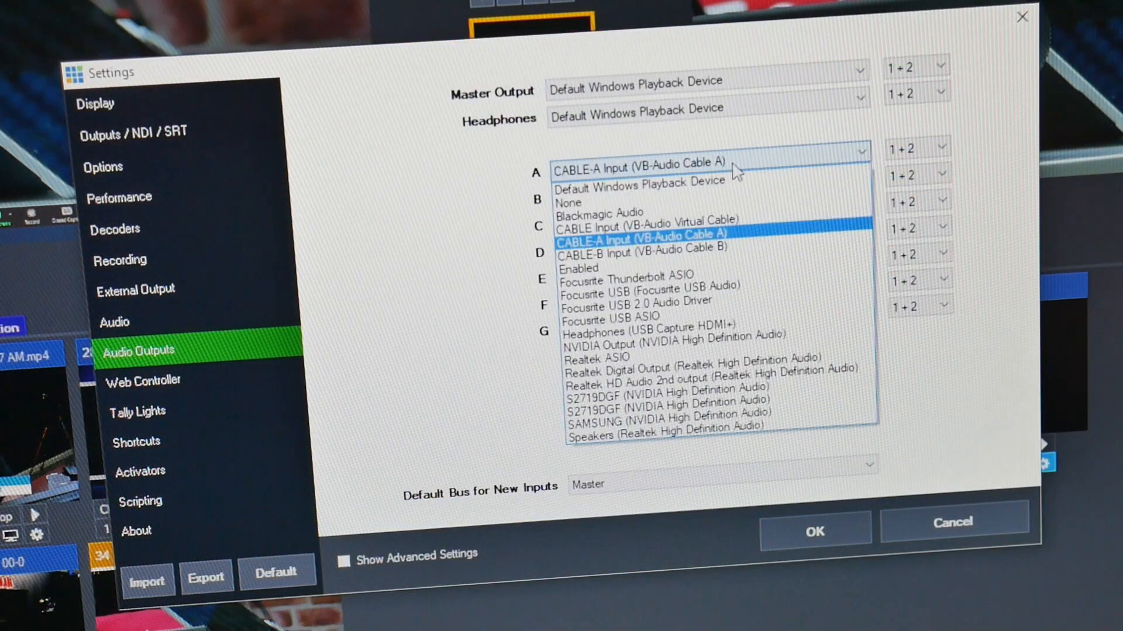
{"action": "mouse_move", "coordinate": [695, 167]}
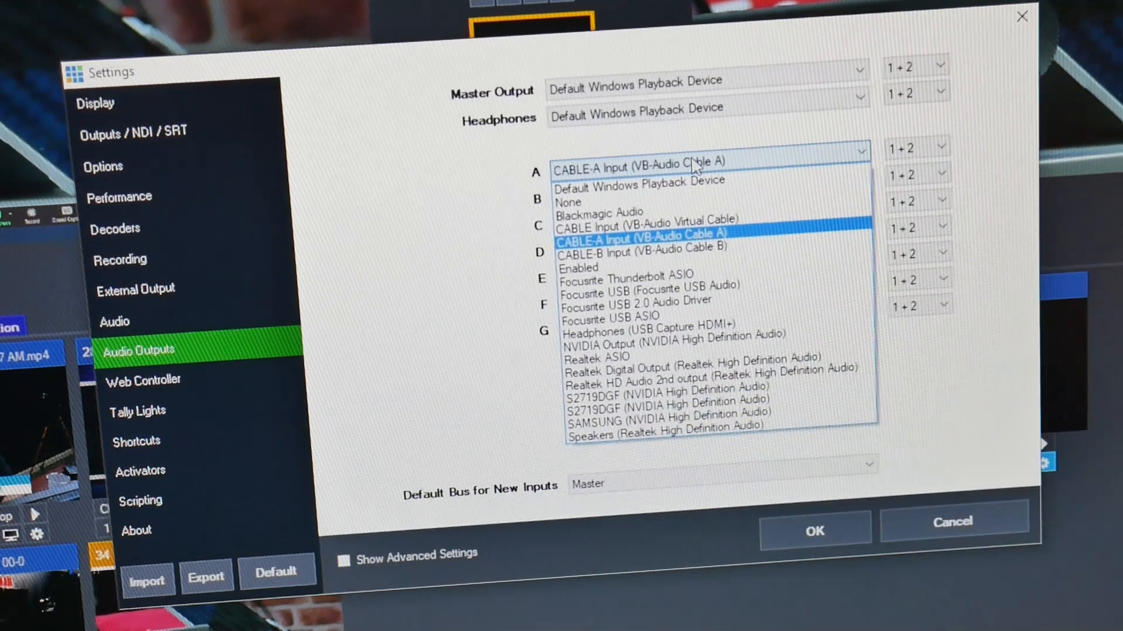
- Choose CABLE-A Input (VB-Audio Cable A) for bus A and apply
{"action": "left_click", "coordinate": [640, 234]}
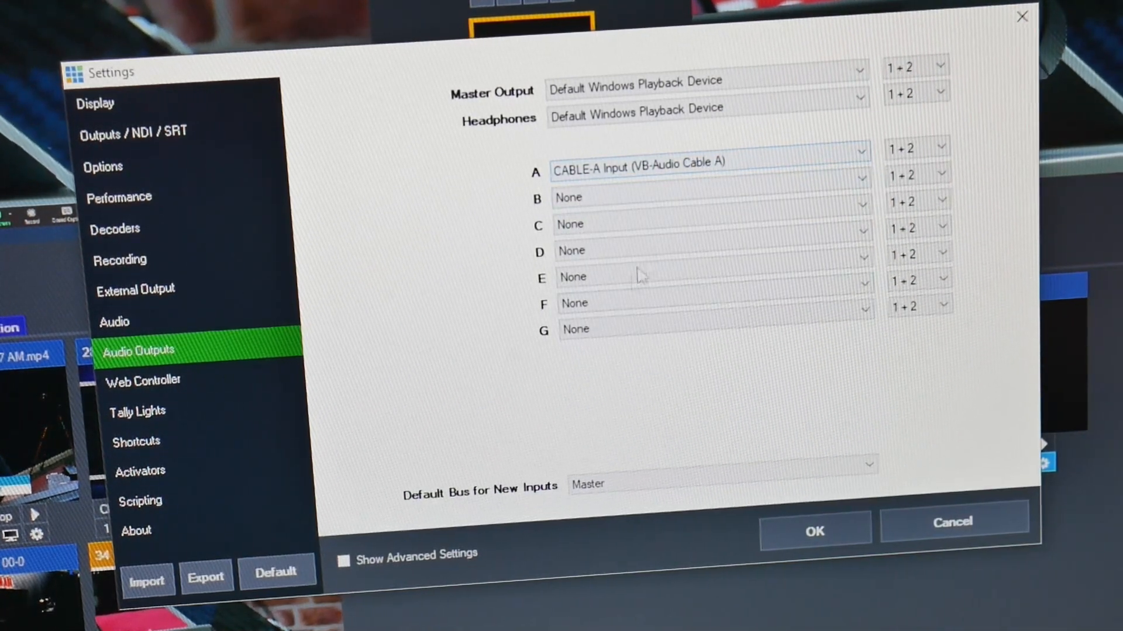
{"action": "left_click", "coordinate": [814, 530]}
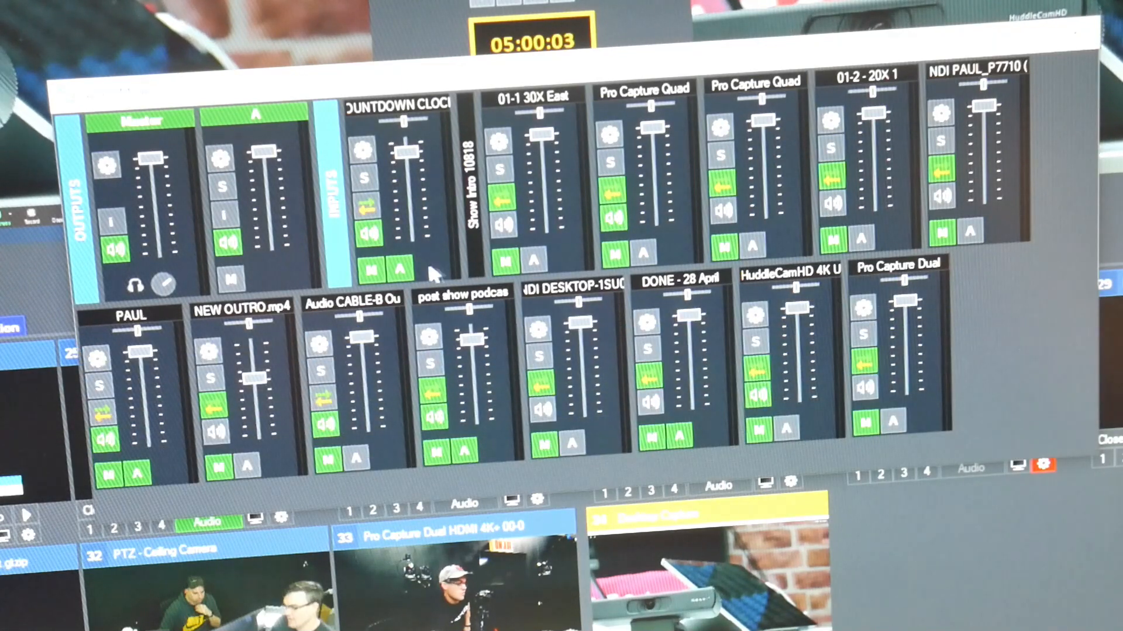
{"action": "mouse_move", "coordinate": [161, 469]}
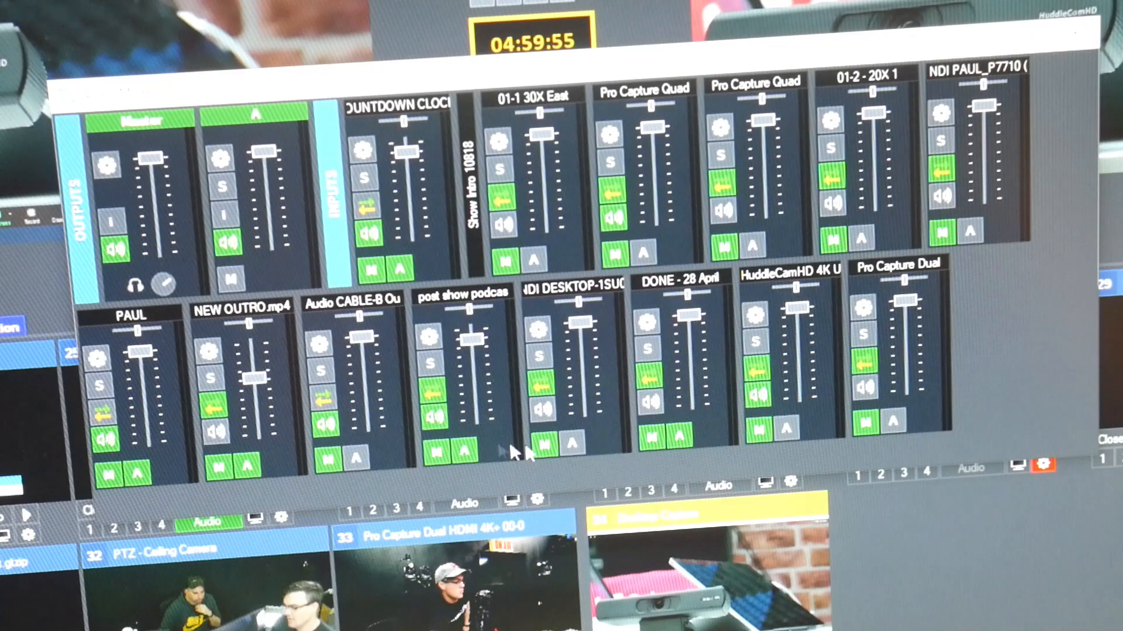
{"action": "mouse_move", "coordinate": [716, 318]}
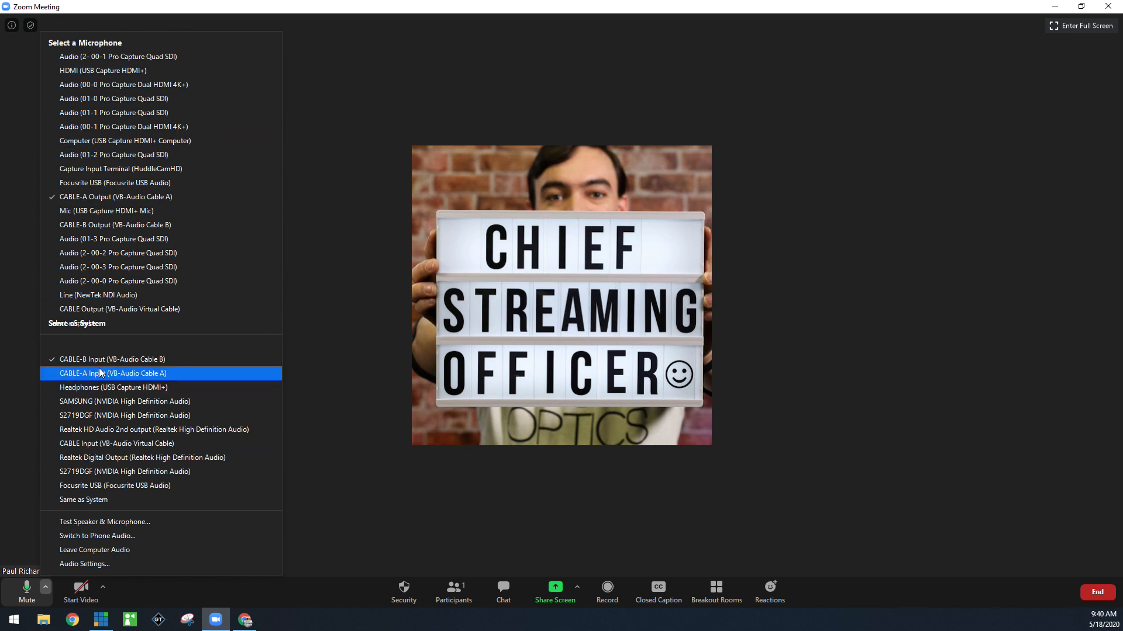
{"action": "mouse_move", "coordinate": [115, 182]}
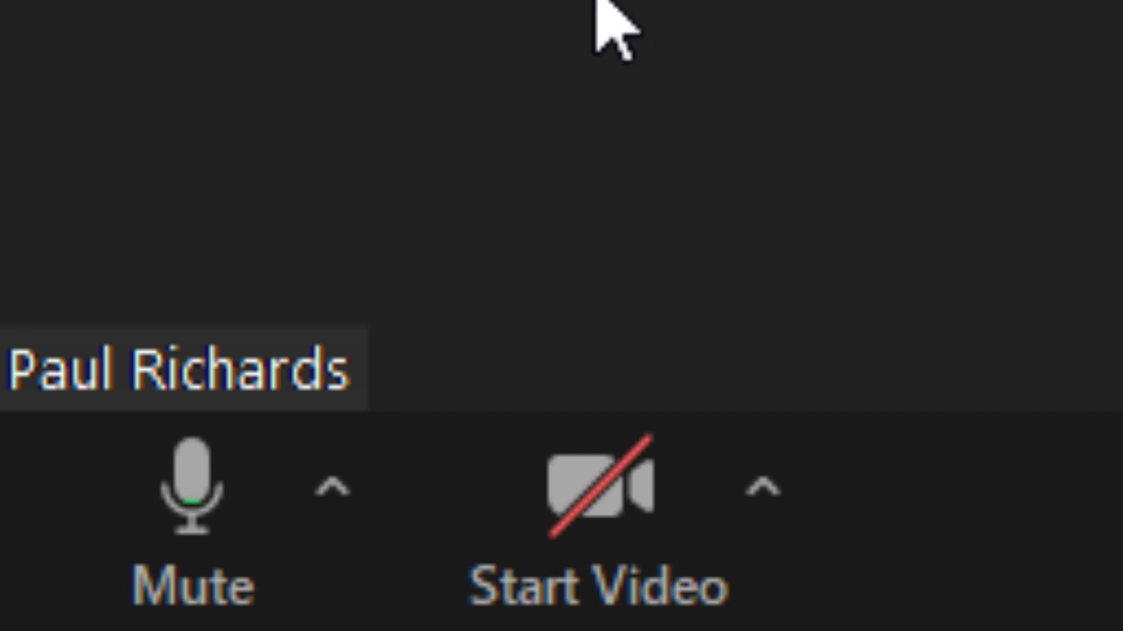
{"action": "mouse_move", "coordinate": [315, 587]}
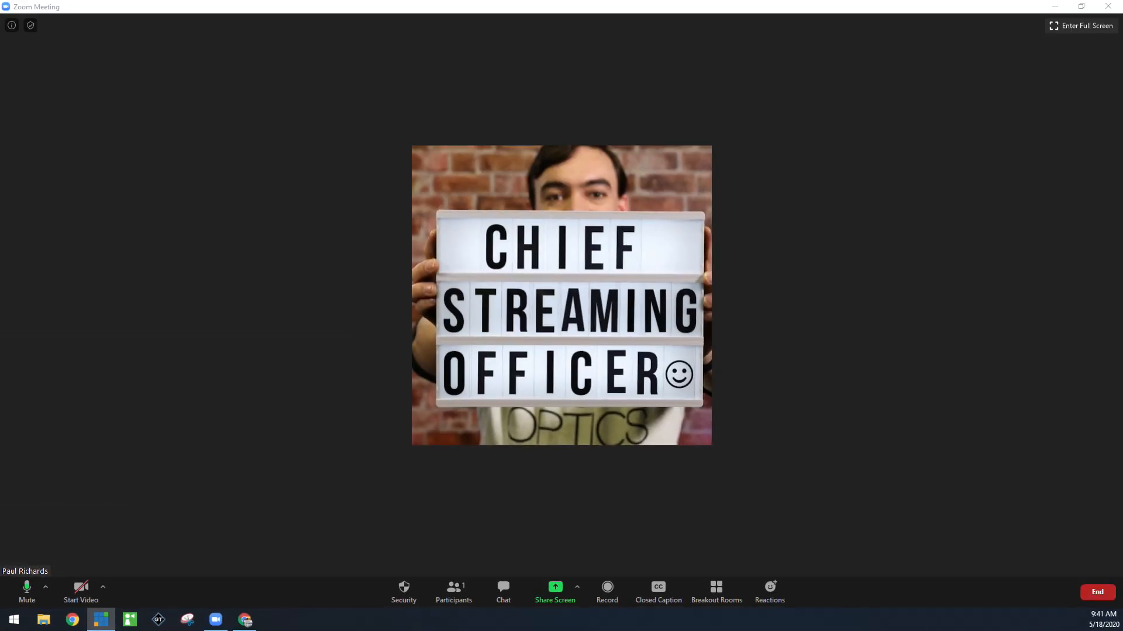
- Pick CABLE-A Output microphone and CABLE-B Input speaker, then bring up Zoom's Audio Settings
{"action": "left_click", "coordinate": [45, 586]}
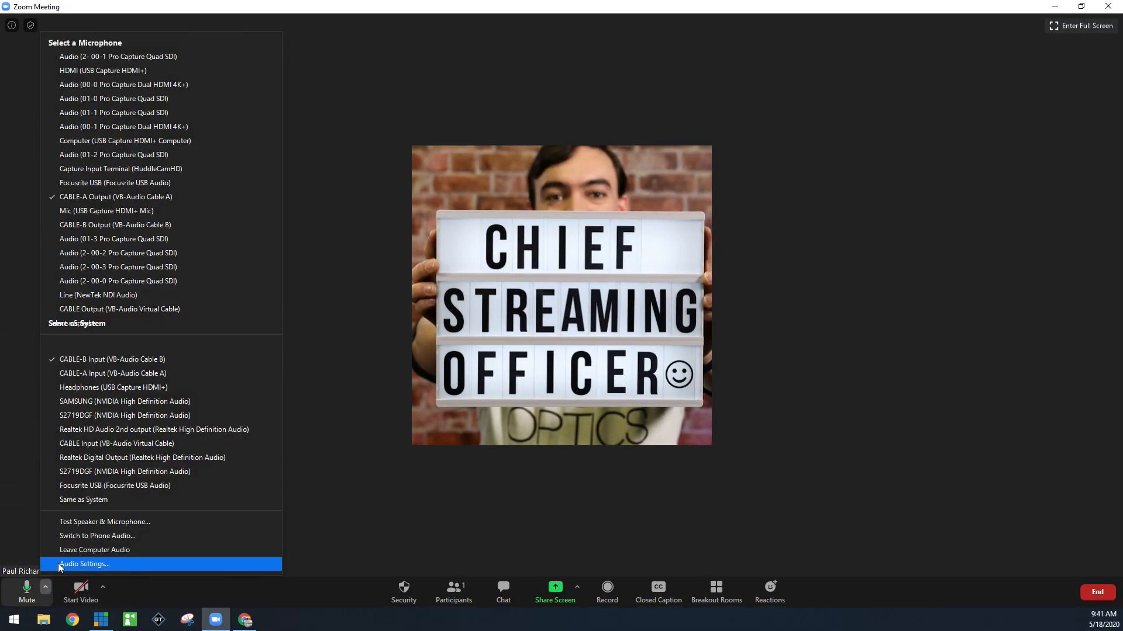
{"action": "left_click", "coordinate": [84, 564]}
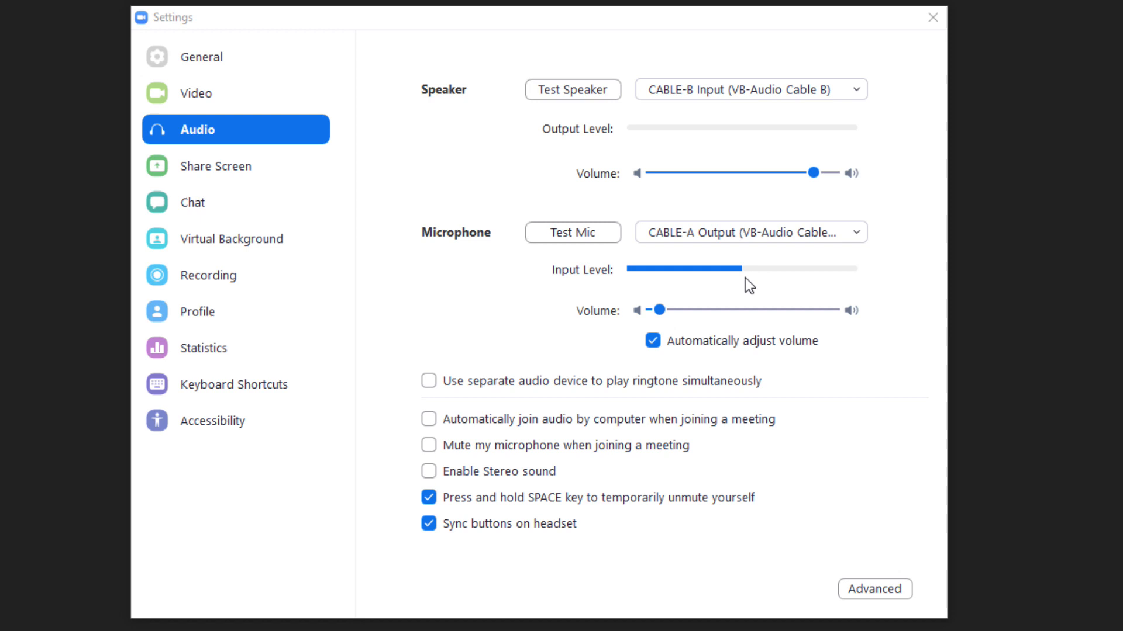
{"action": "mouse_move", "coordinate": [572, 89]}
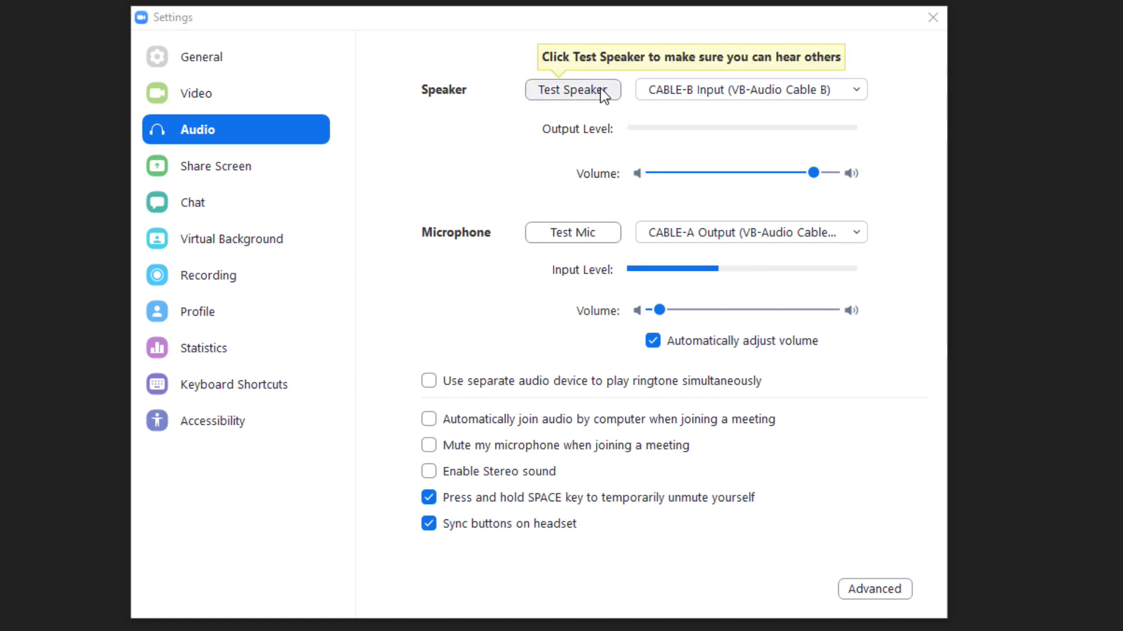
{"action": "left_click", "coordinate": [572, 90]}
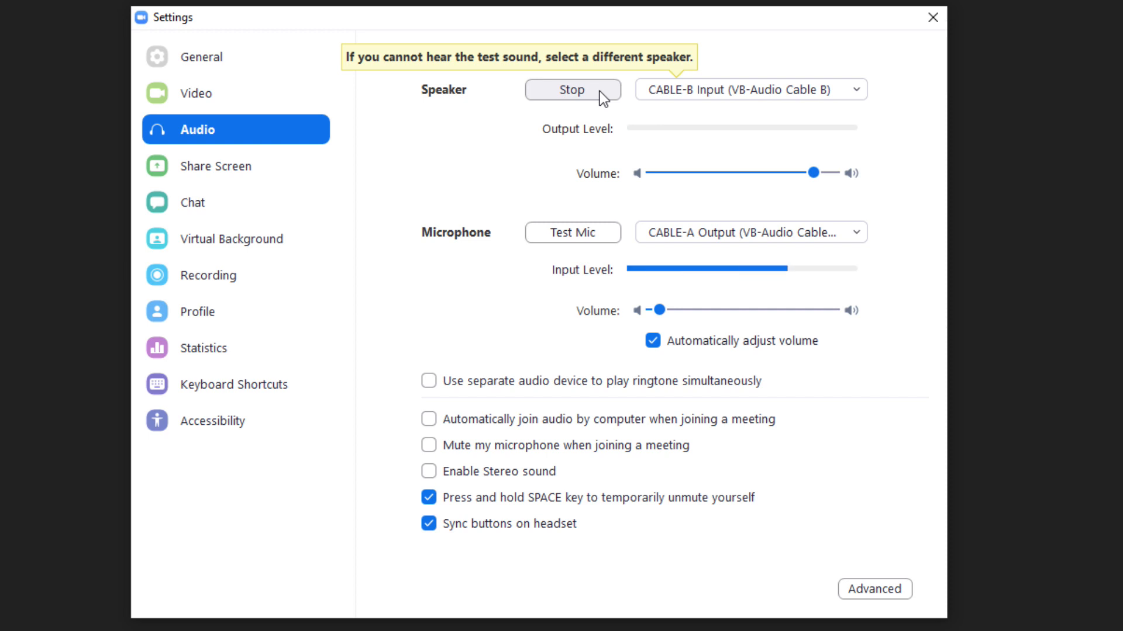
{"action": "left_click", "coordinate": [572, 89]}
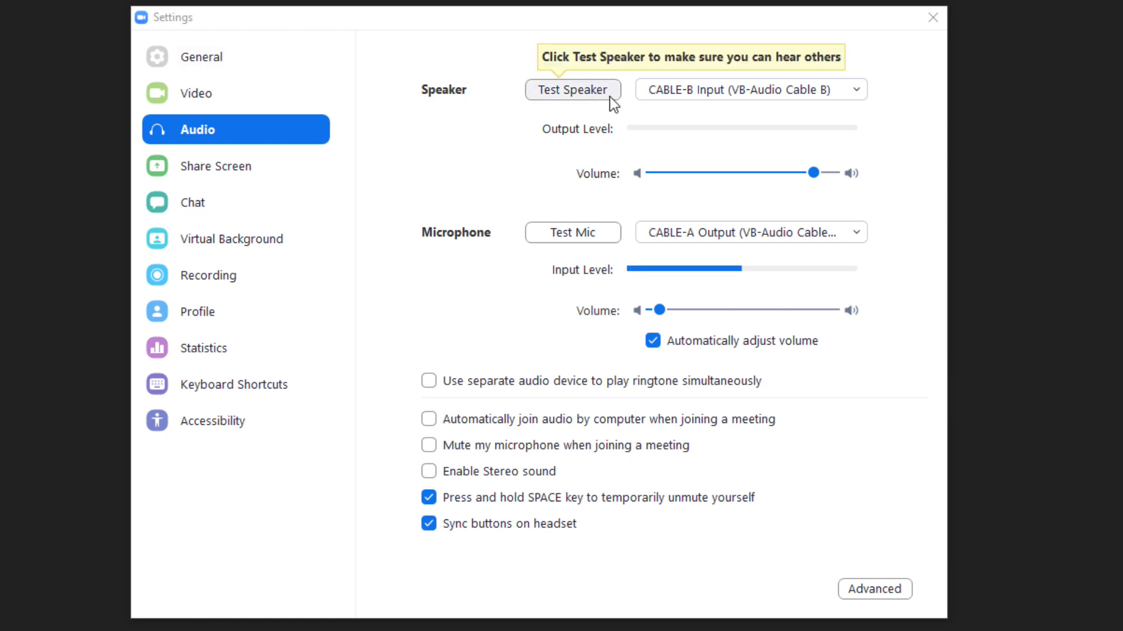
{"action": "left_click", "coordinate": [572, 89]}
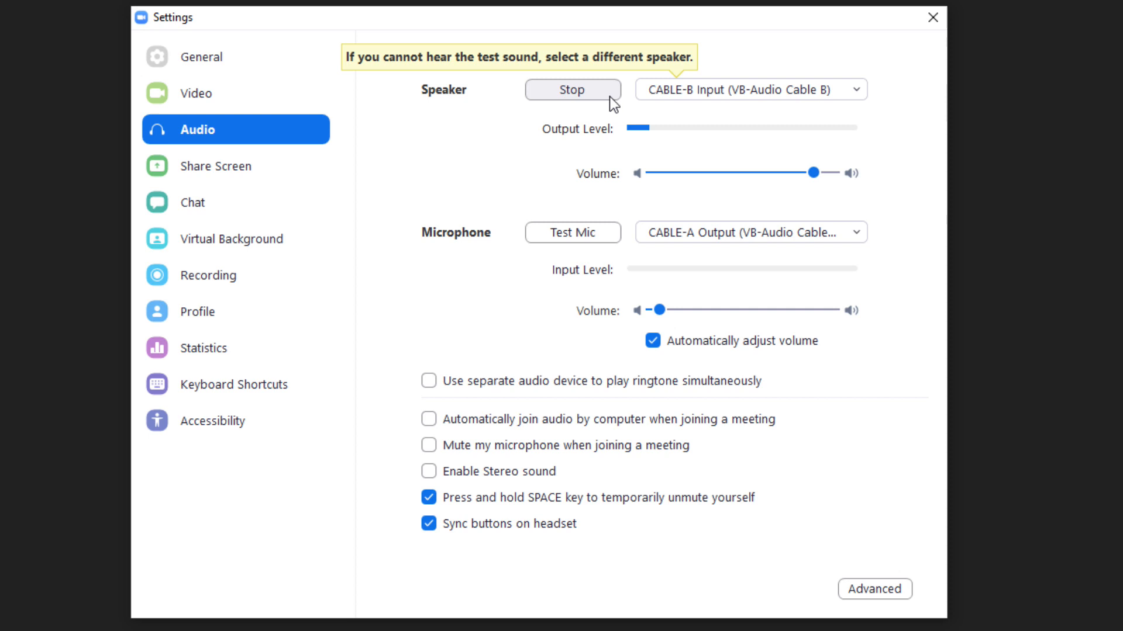
{"action": "left_click", "coordinate": [571, 89]}
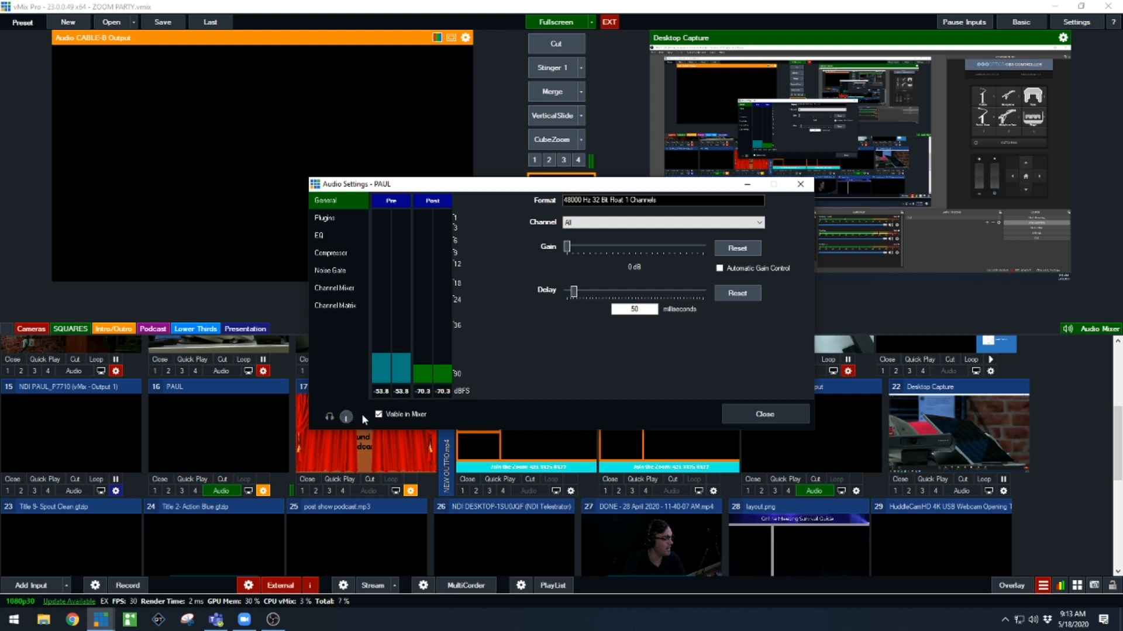
{"action": "mouse_move", "coordinate": [700, 406]}
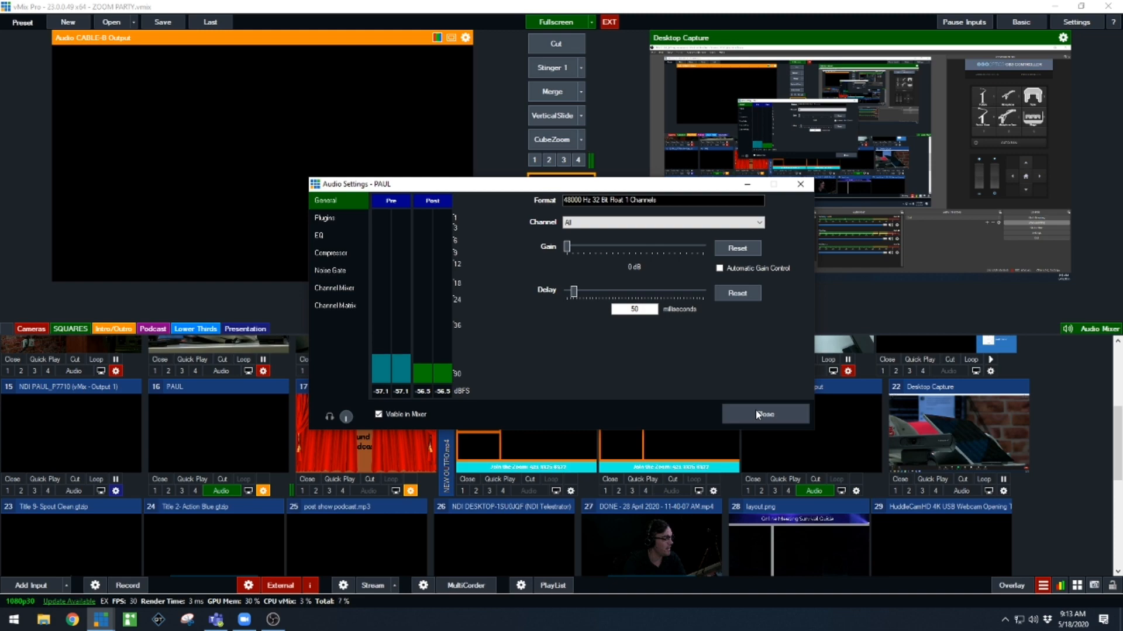
- Close the Audio Settings window for input 16
{"action": "left_click", "coordinate": [766, 414]}
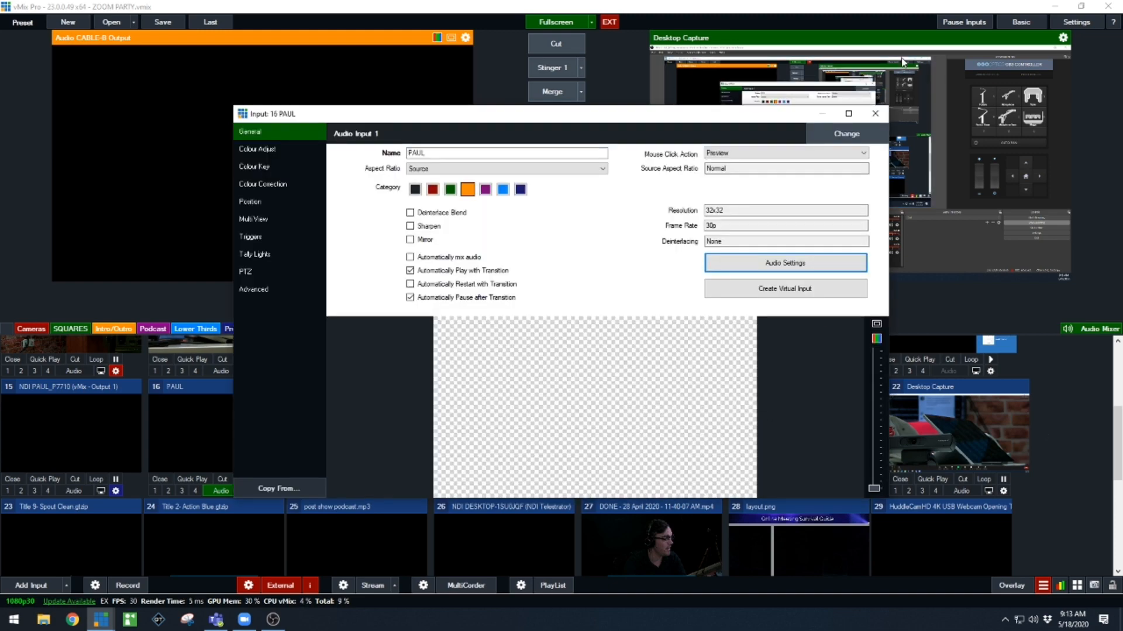